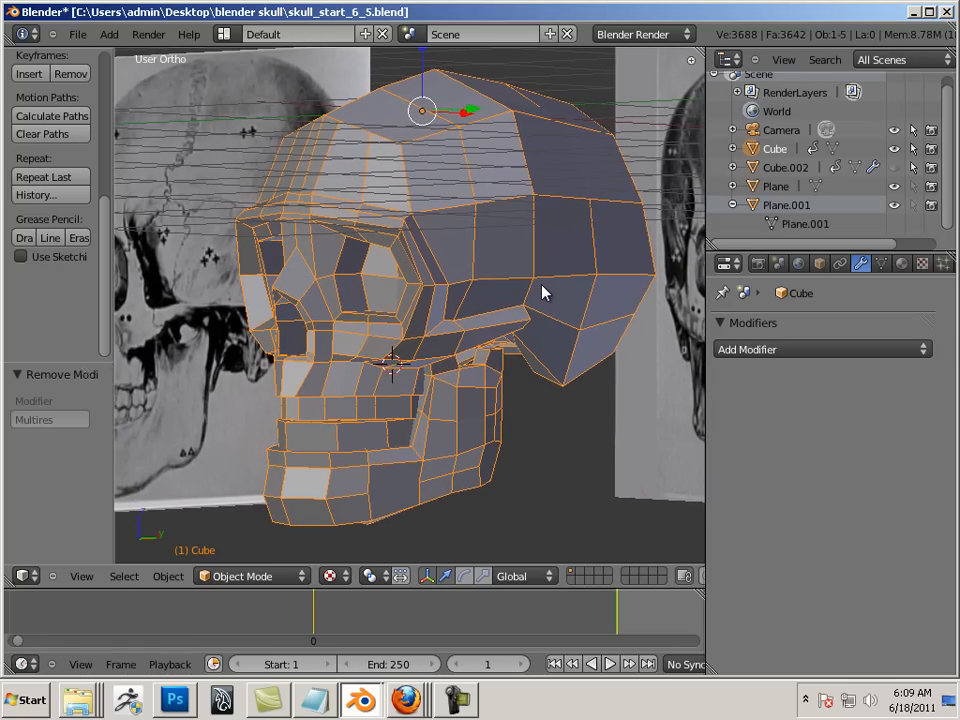
mouse_move(530, 296)
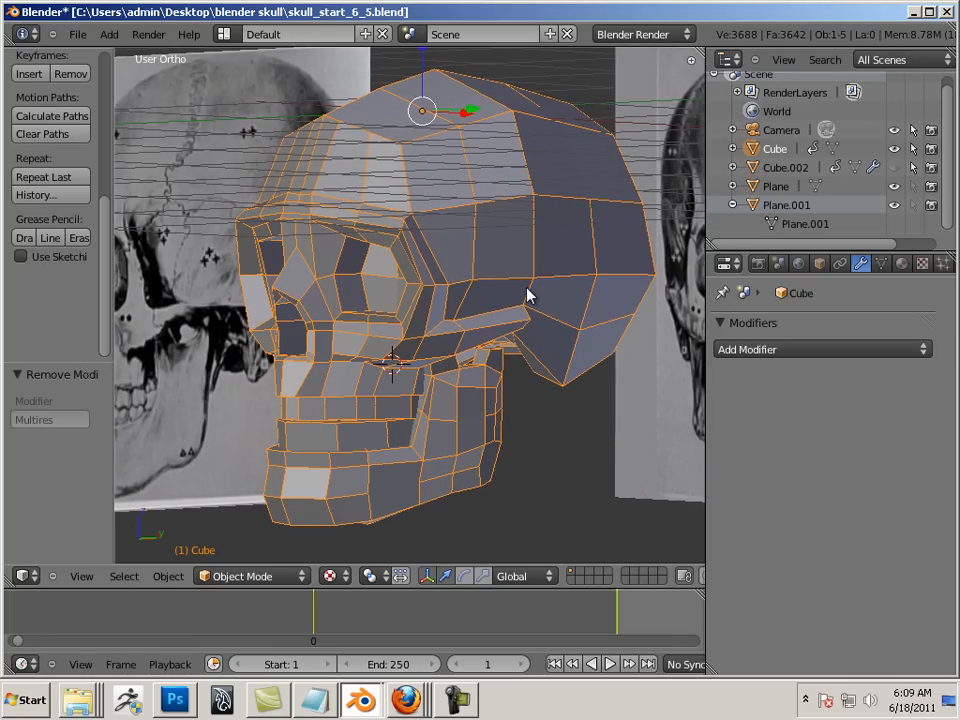
mouse_move(472, 450)
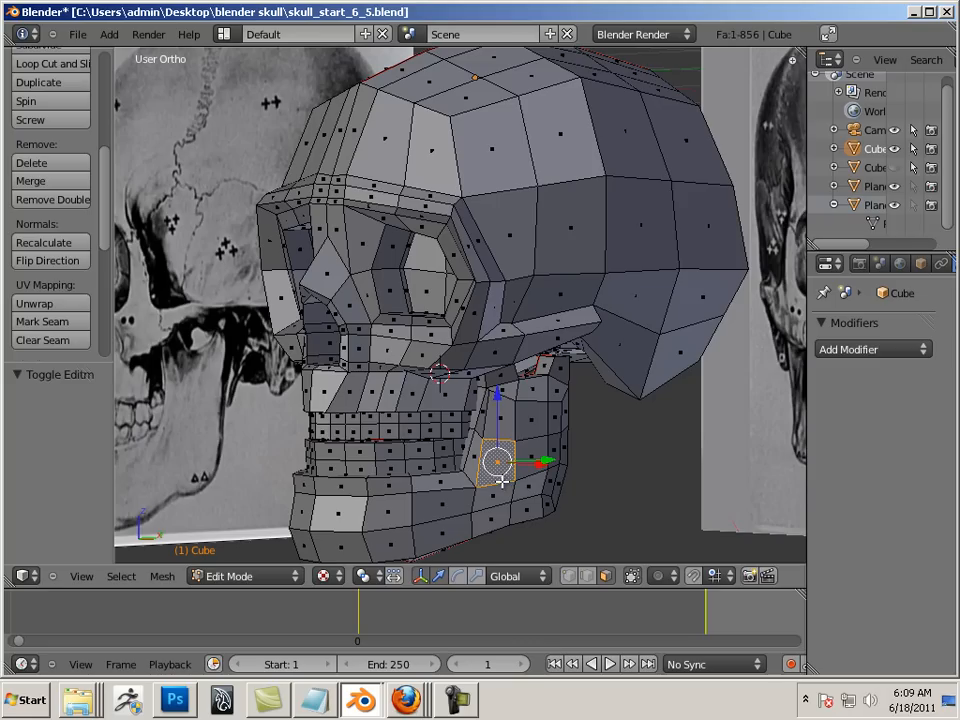
Step: Select the lower jaw faces and separate them into their own object via Selection
click(500, 470)
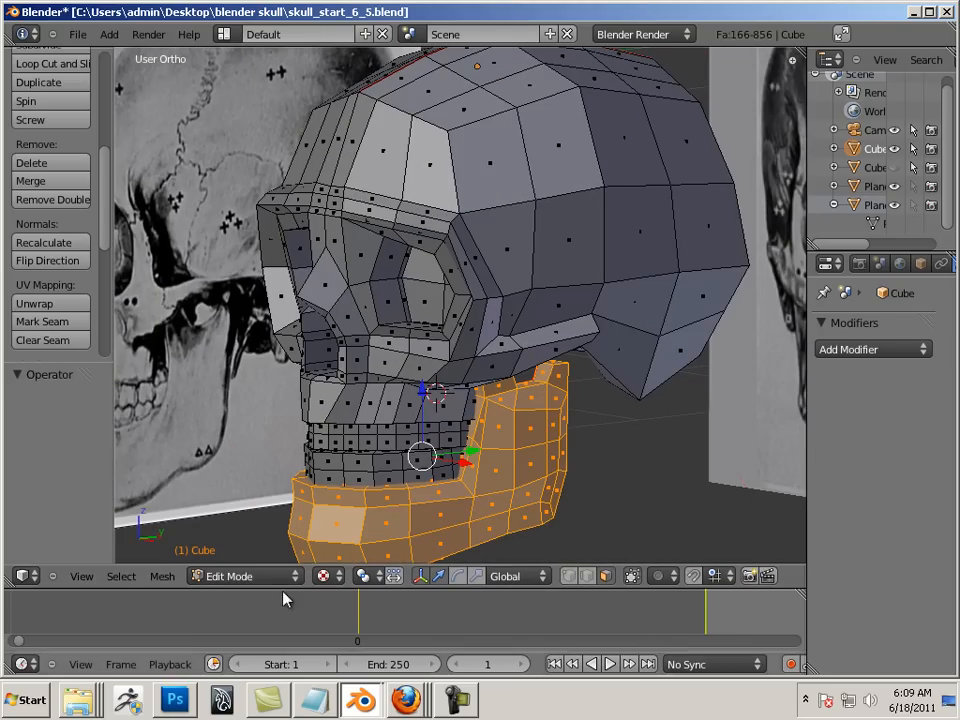
click(162, 576)
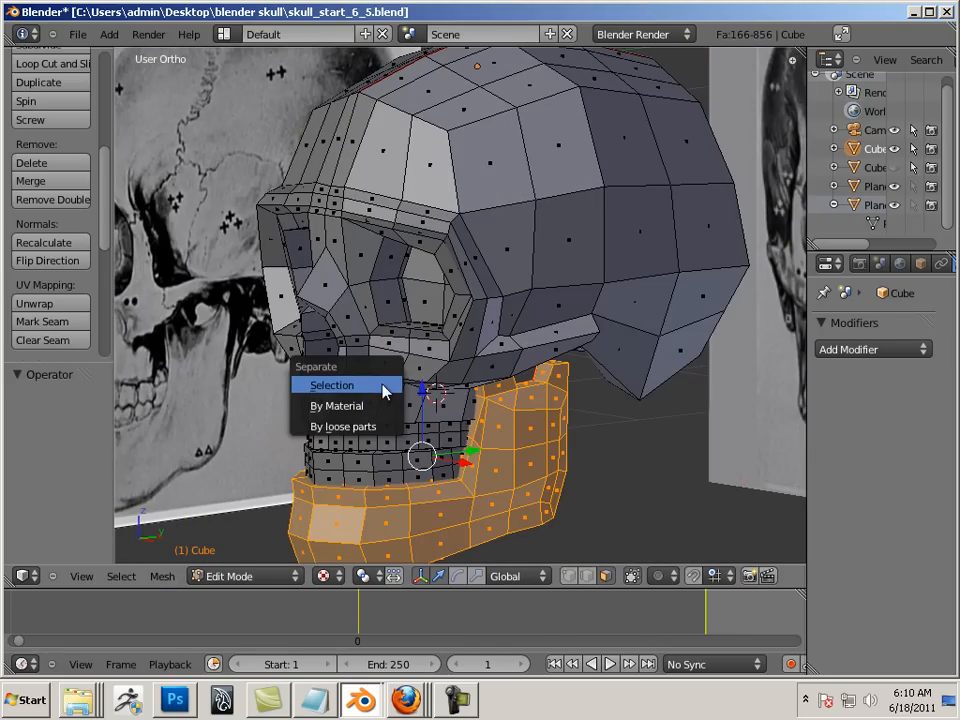
click(332, 384)
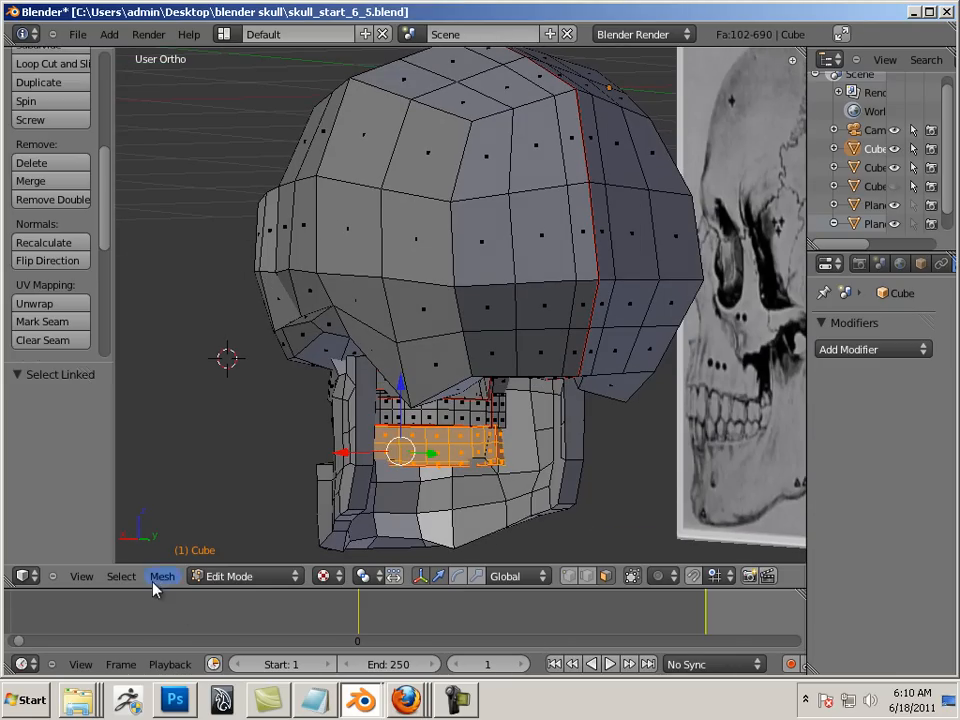
Step: Separate the selected upper teeth row into its own object
click(162, 576)
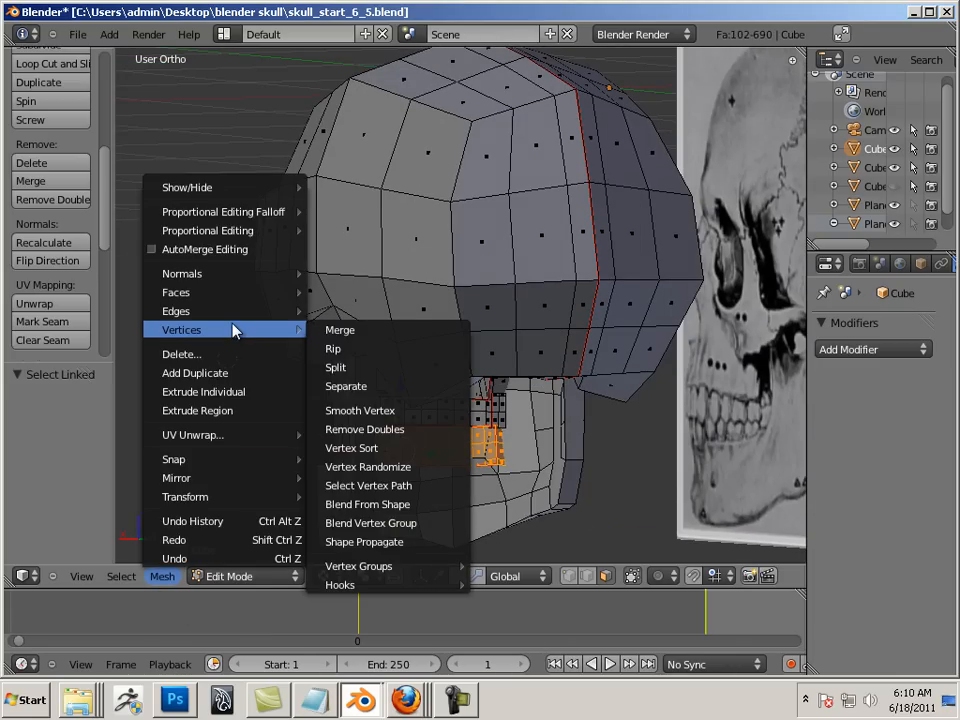
click(344, 386)
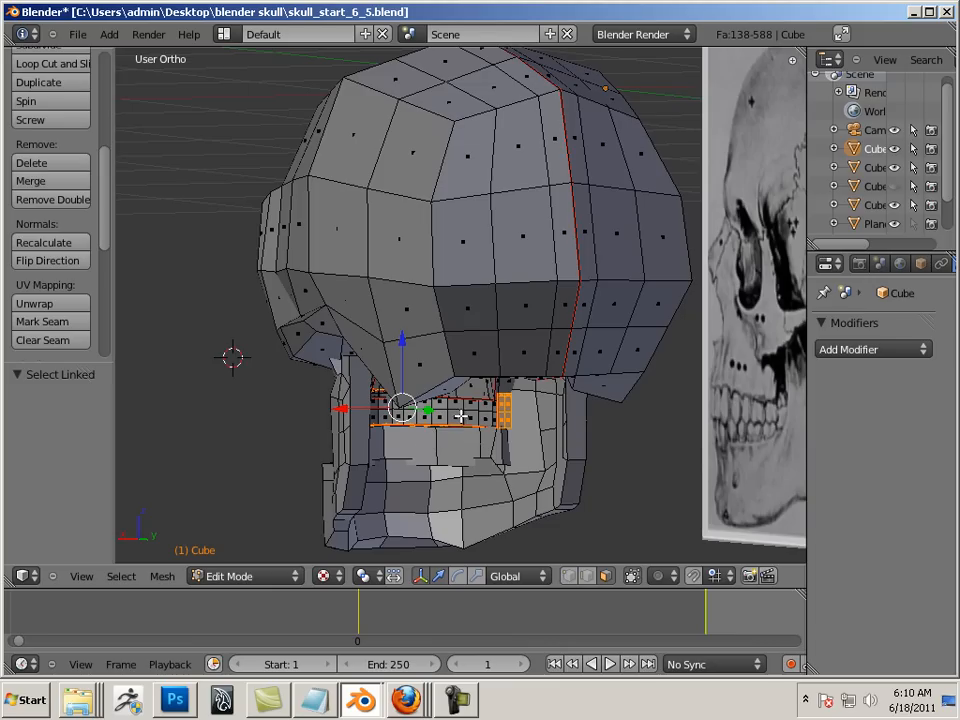
click(162, 576)
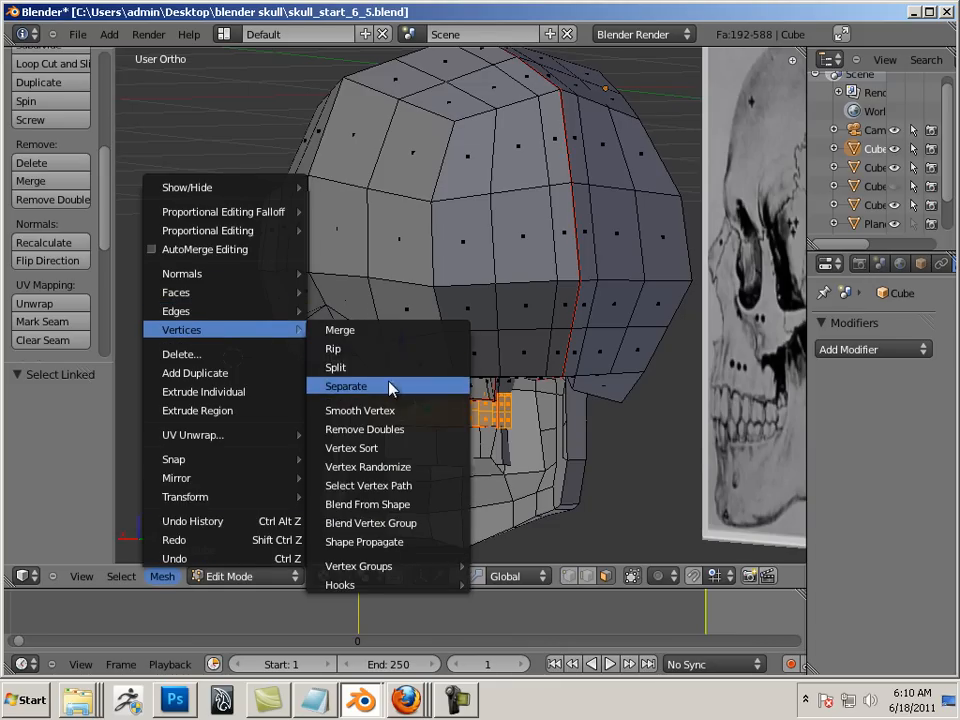
click(344, 386)
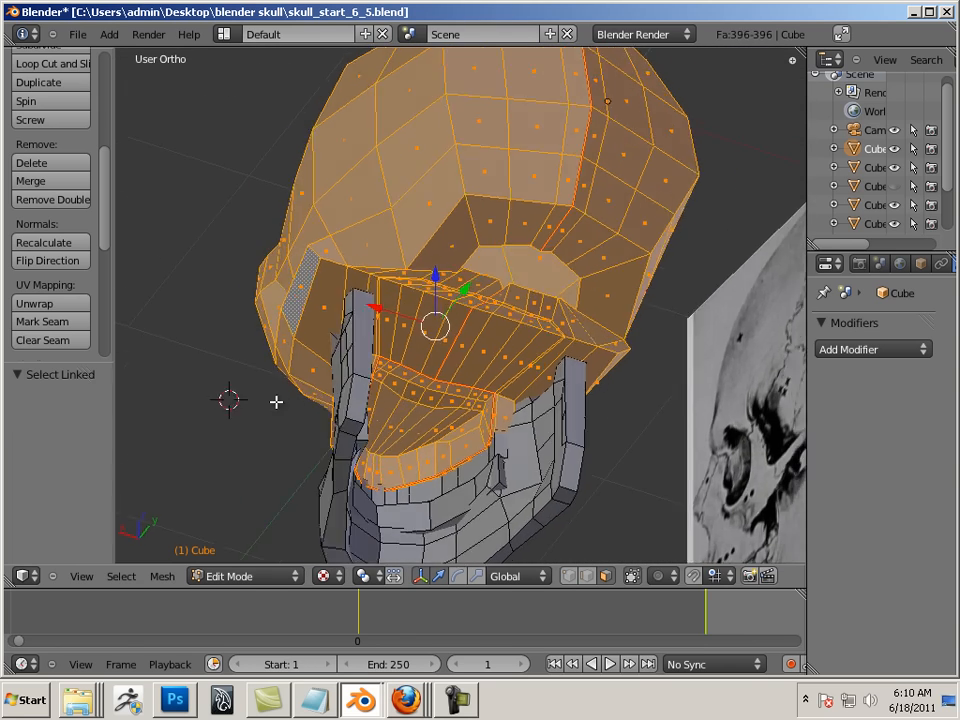
Step: Separate the selected cranium into its own object
click(162, 576)
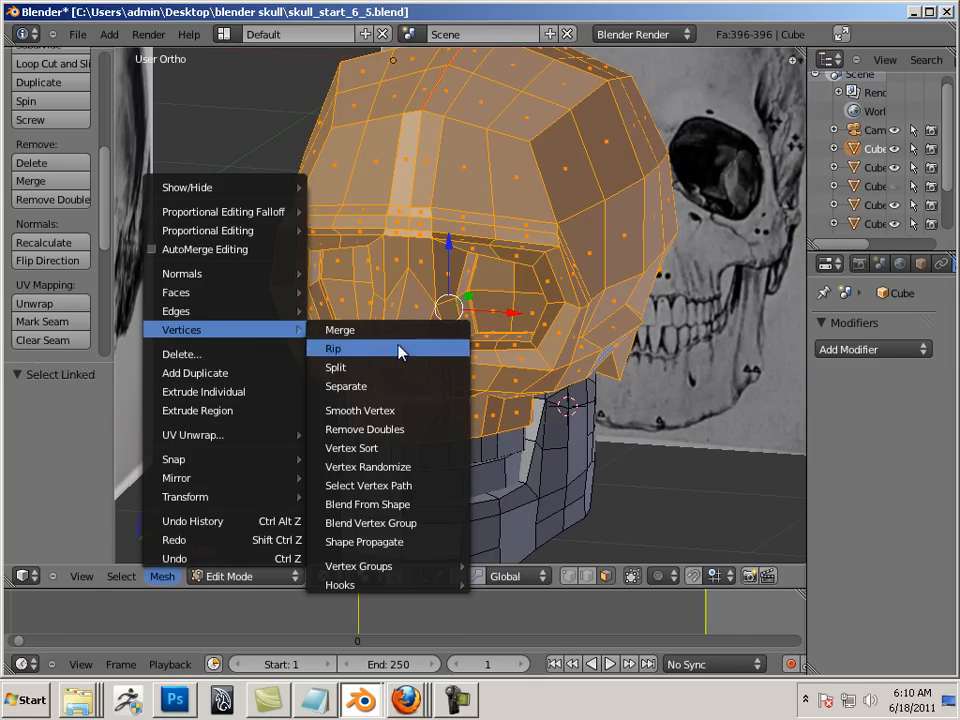
click(346, 386)
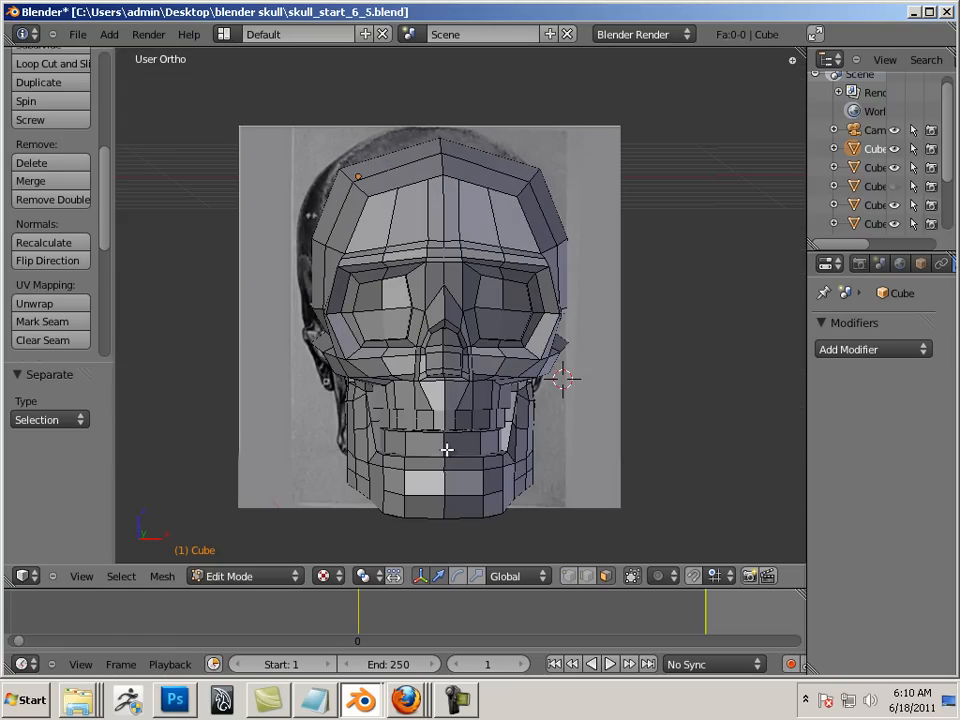
mouse_move(576, 458)
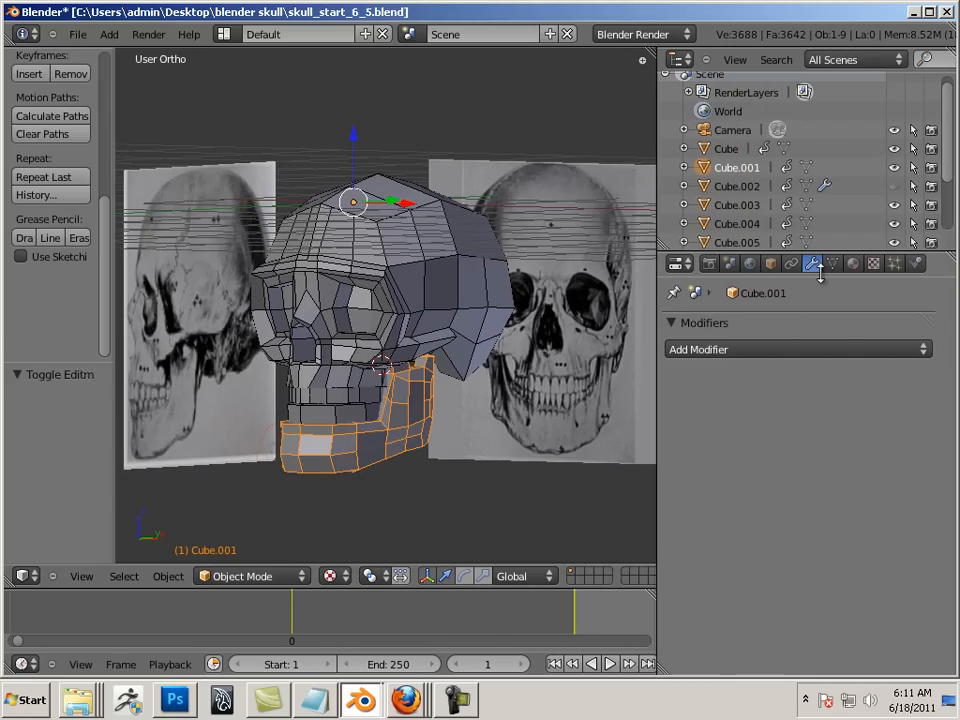
Step: Add a Multiresolution modifier to the jaw and subdivide it to five levels
click(796, 348)
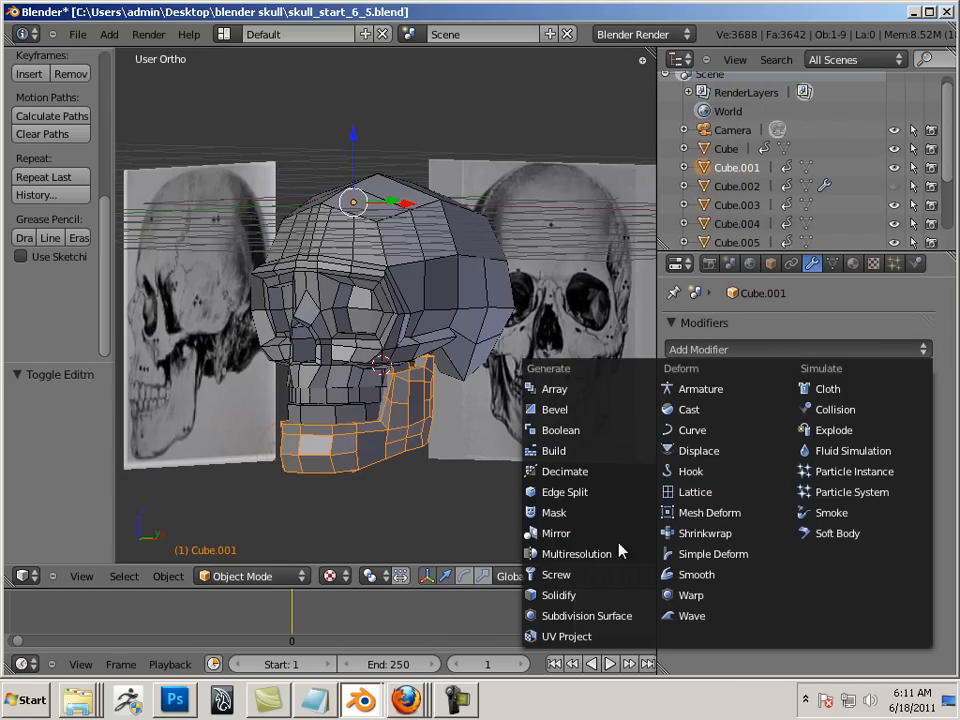
click(576, 552)
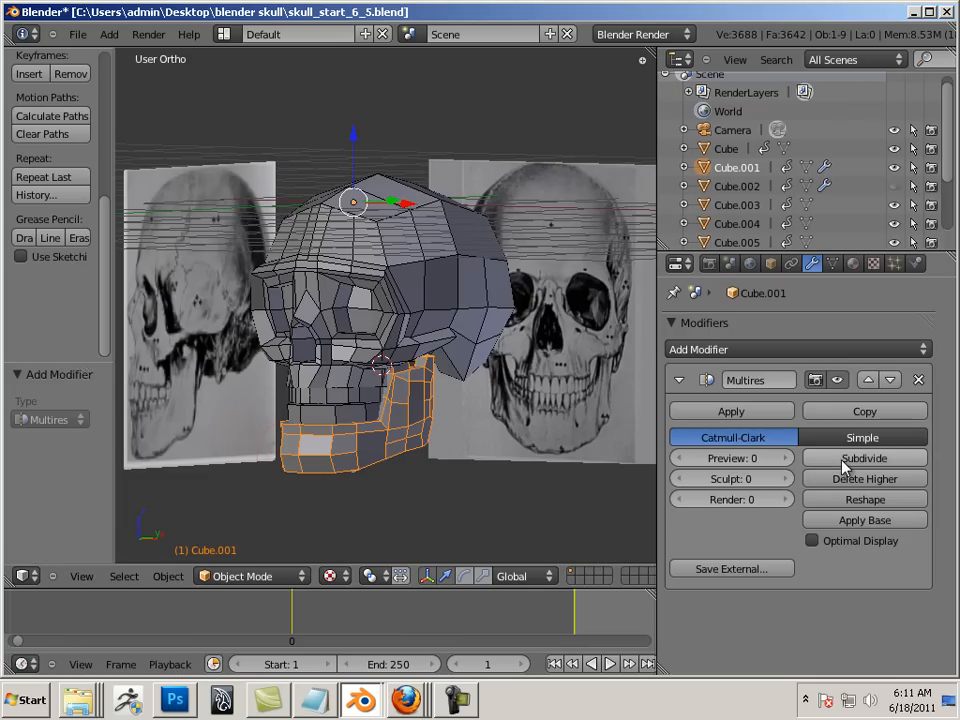
click(864, 458)
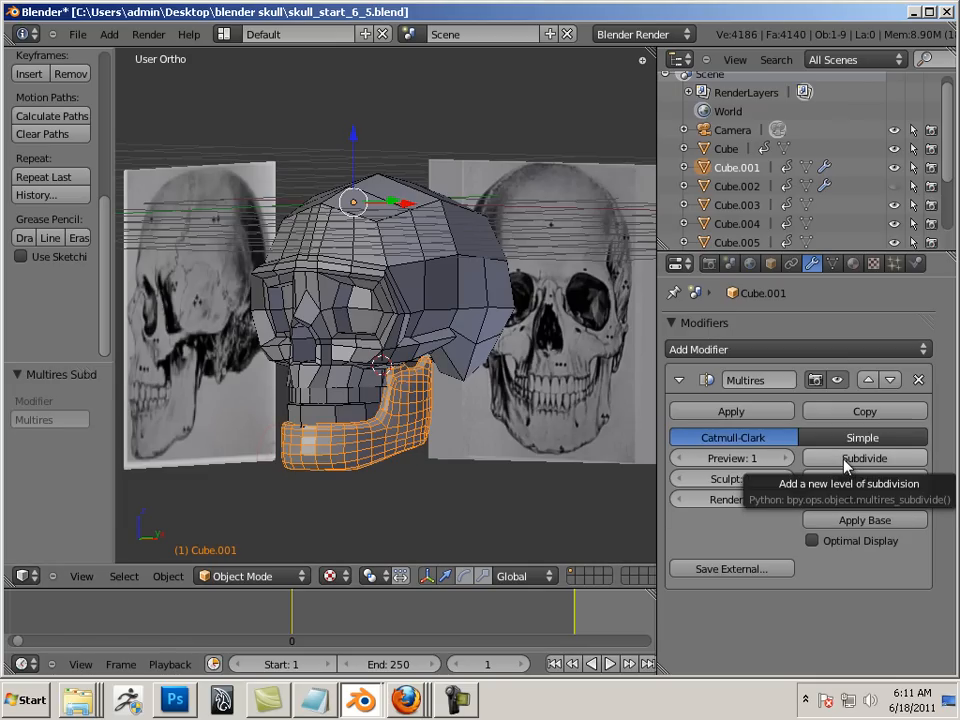
click(864, 458)
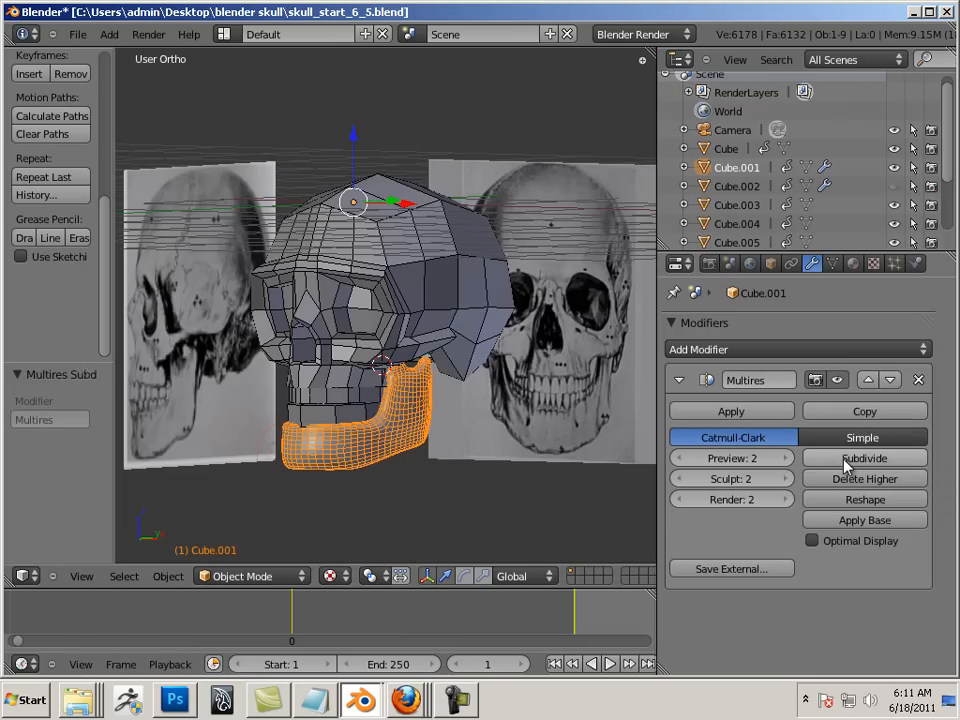
click(864, 458)
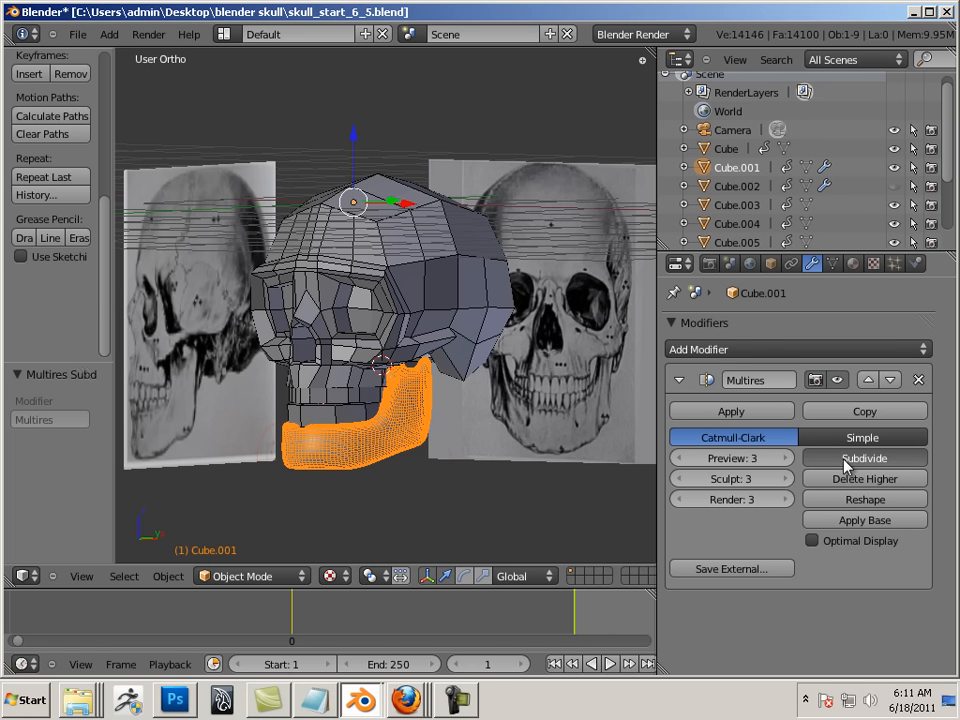
click(864, 458)
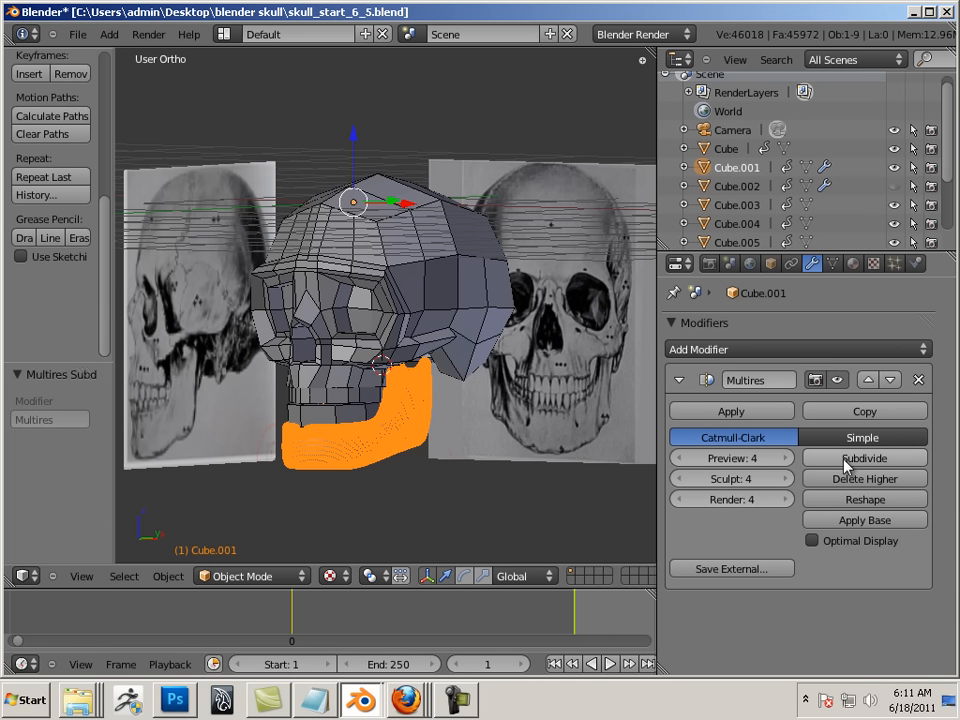
click(864, 456)
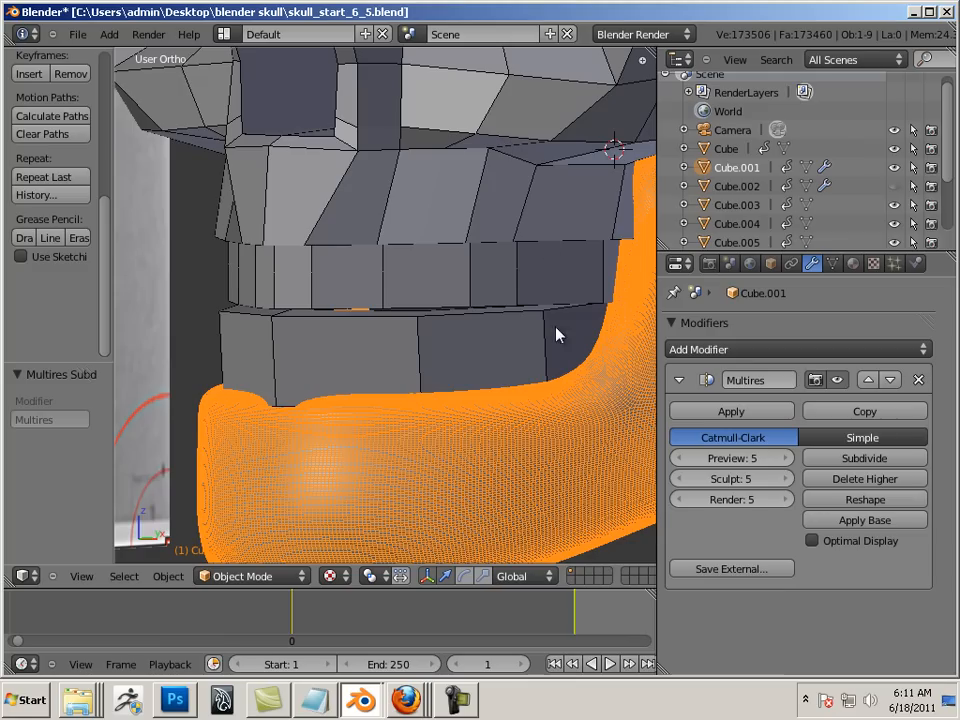
mouse_move(864, 458)
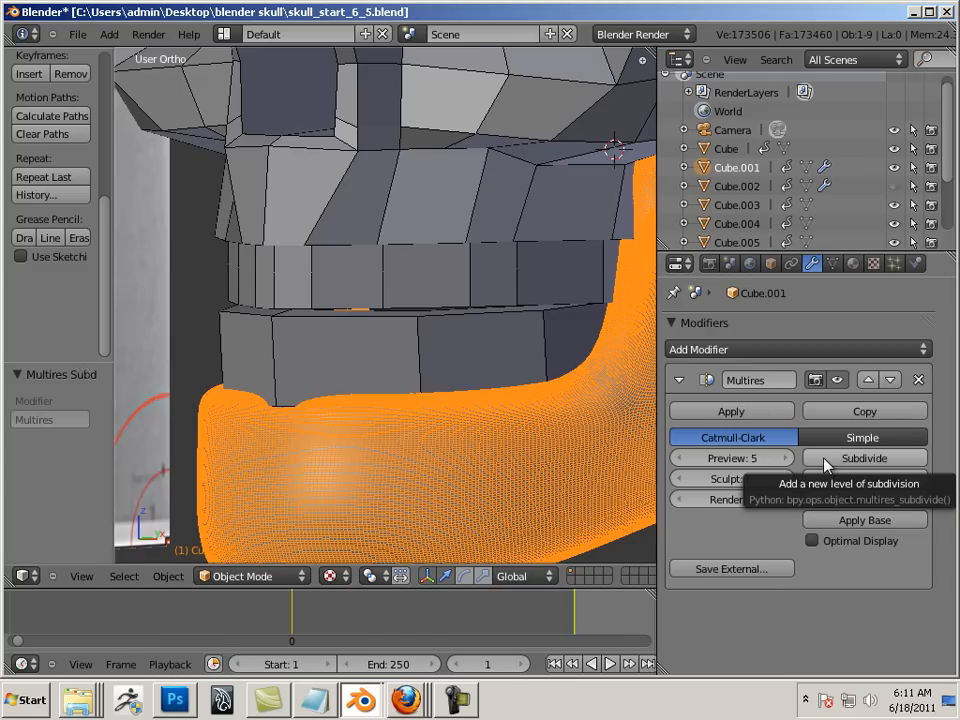
click(862, 456)
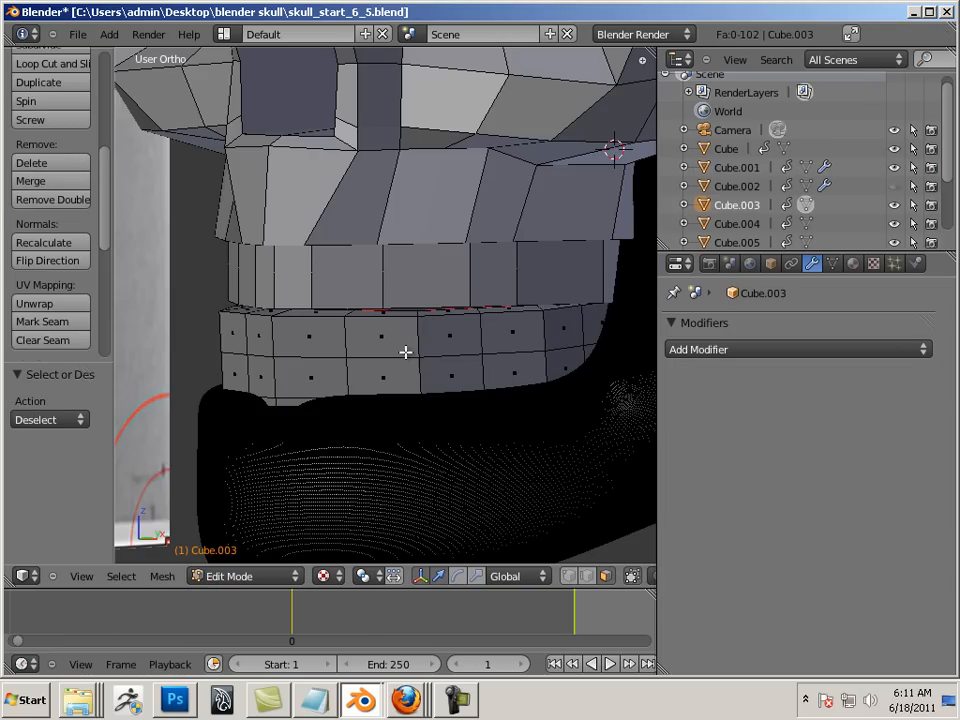
Step: Add a Multiresolution modifier to the Cube.003 teeth row and subdivide it
click(310, 376)
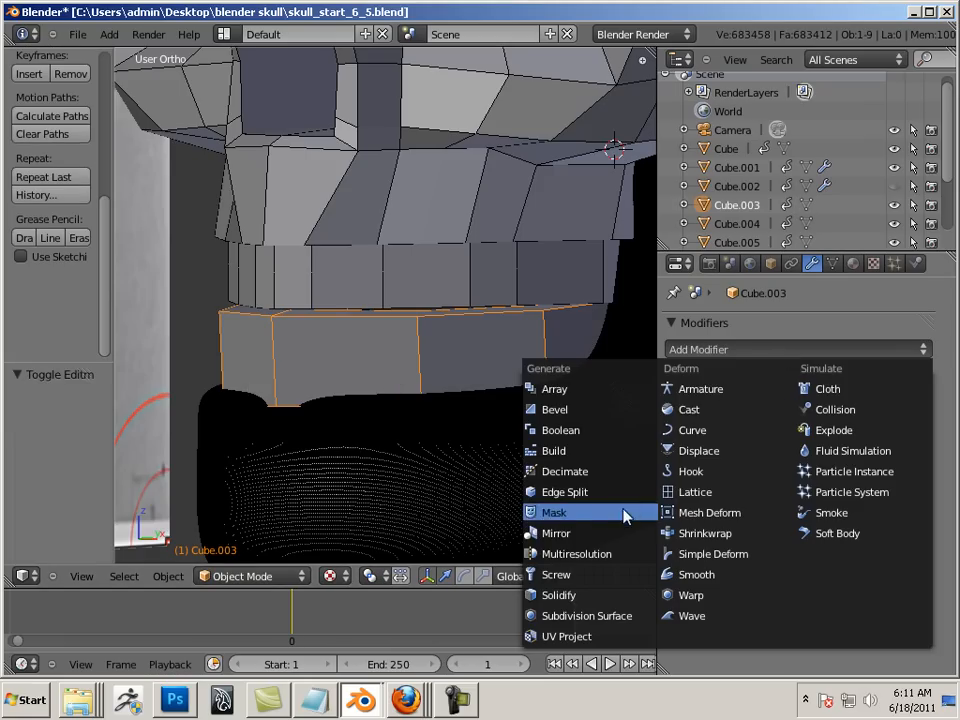
click(576, 552)
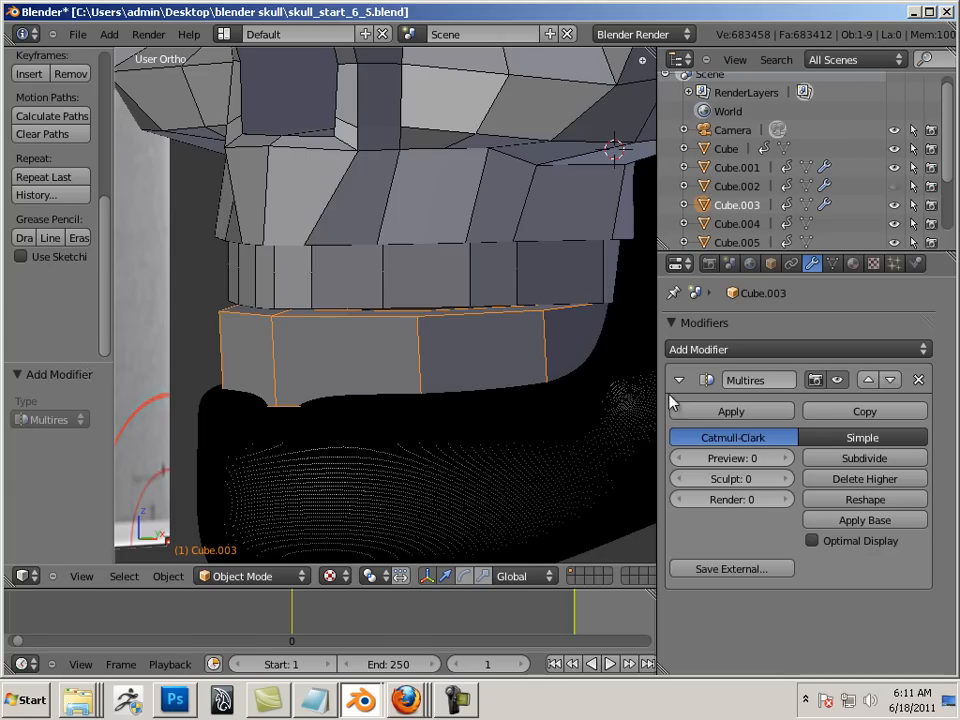
click(864, 456)
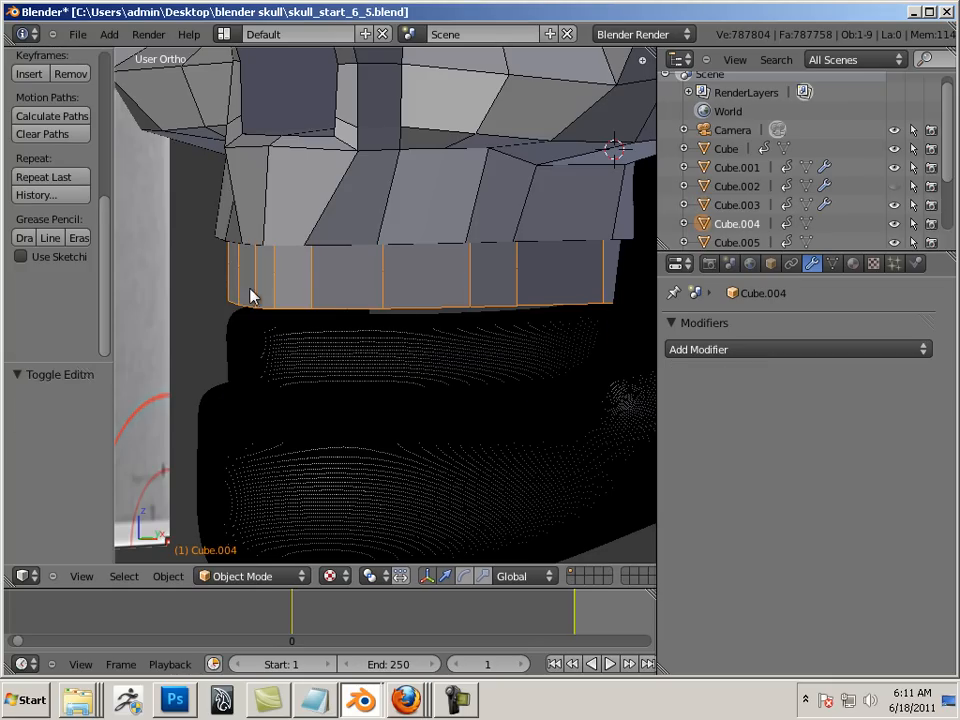
Step: Add Multiresolution to the Cube.004 strip, subdivide, keep Preview 5 and Delete Higher levels
click(796, 348)
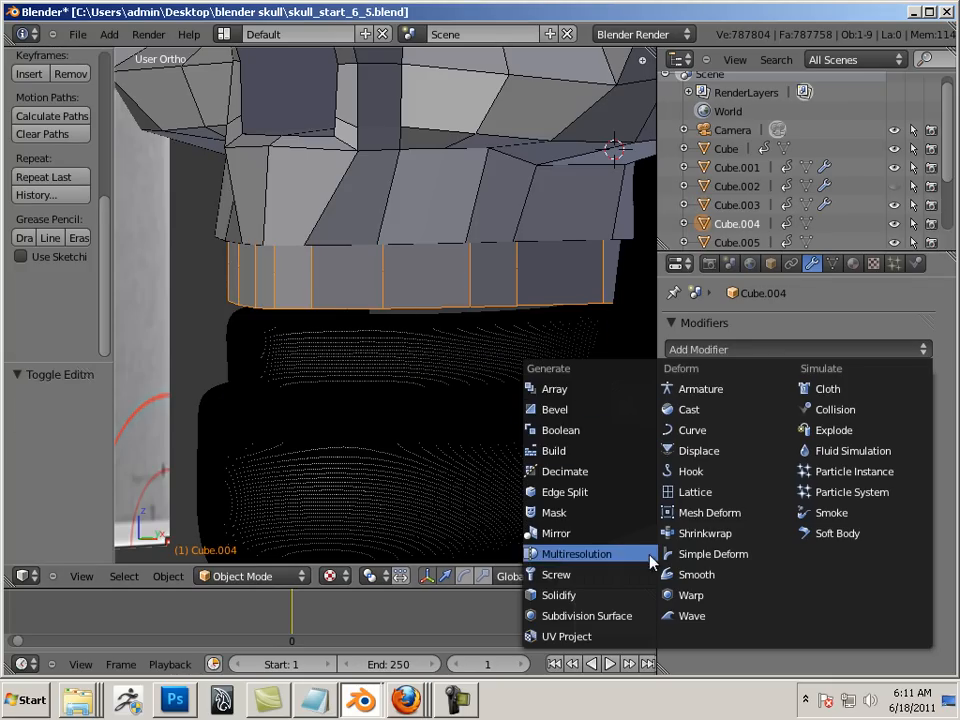
click(576, 552)
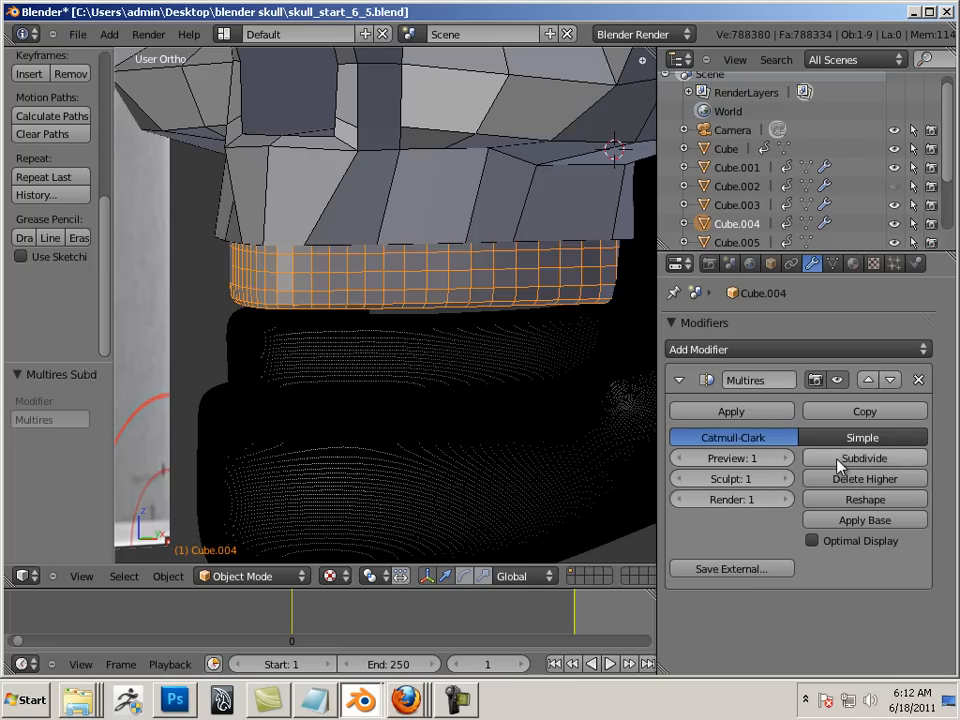
click(864, 456)
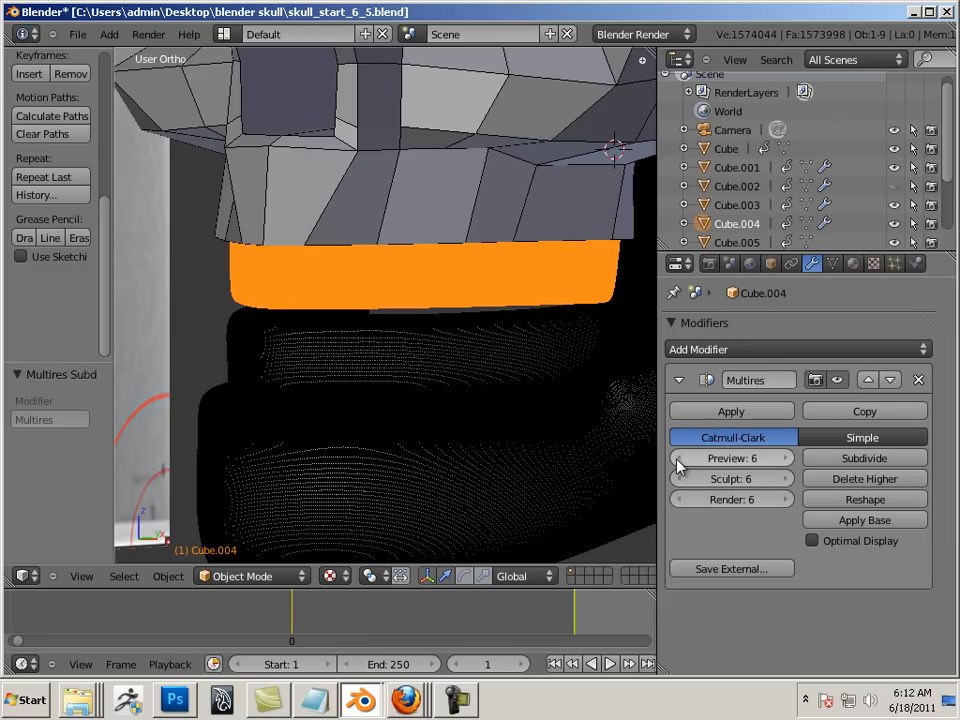
click(680, 458)
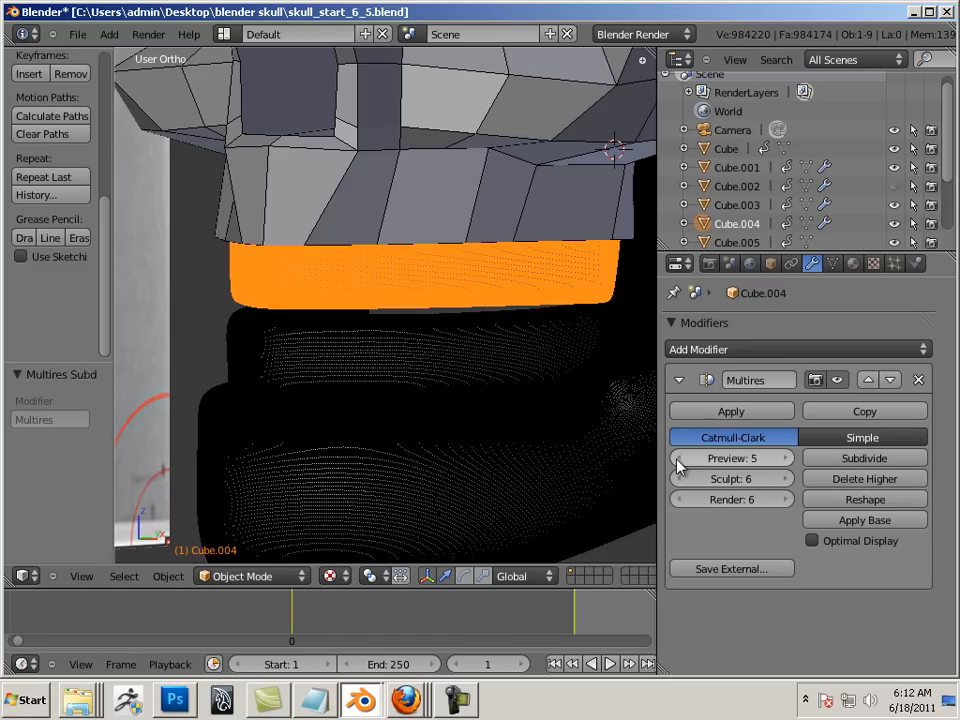
mouse_move(864, 478)
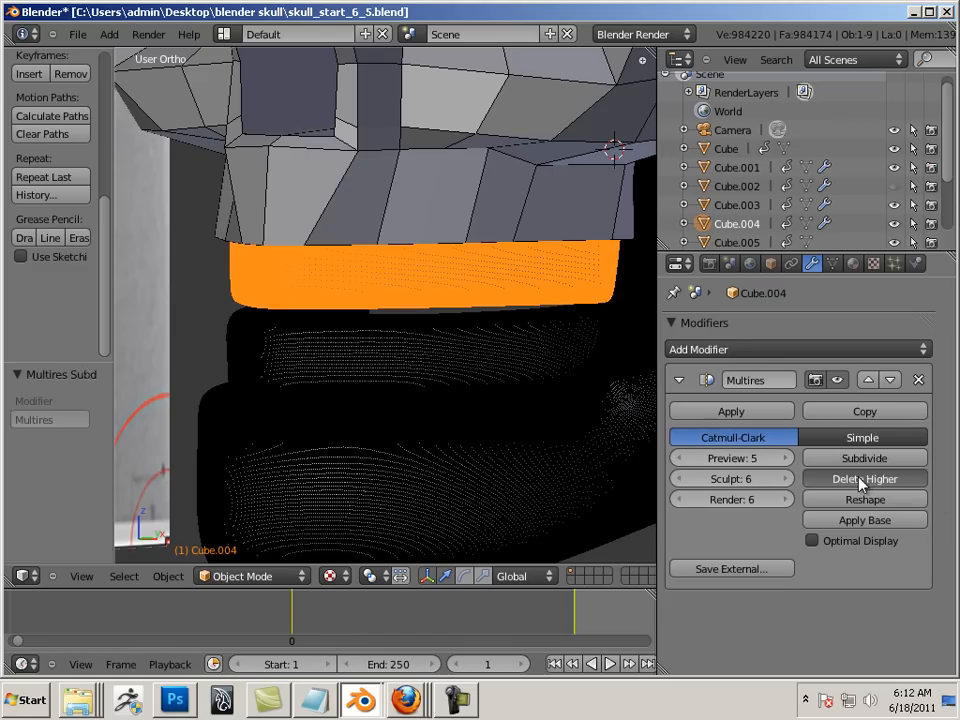
click(864, 478)
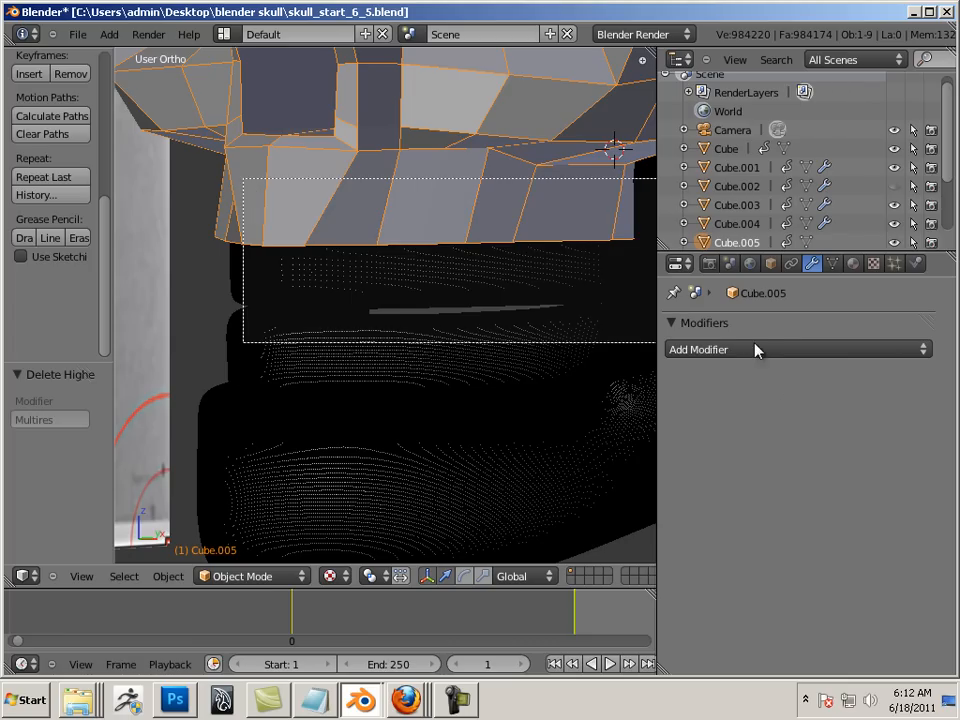
click(696, 348)
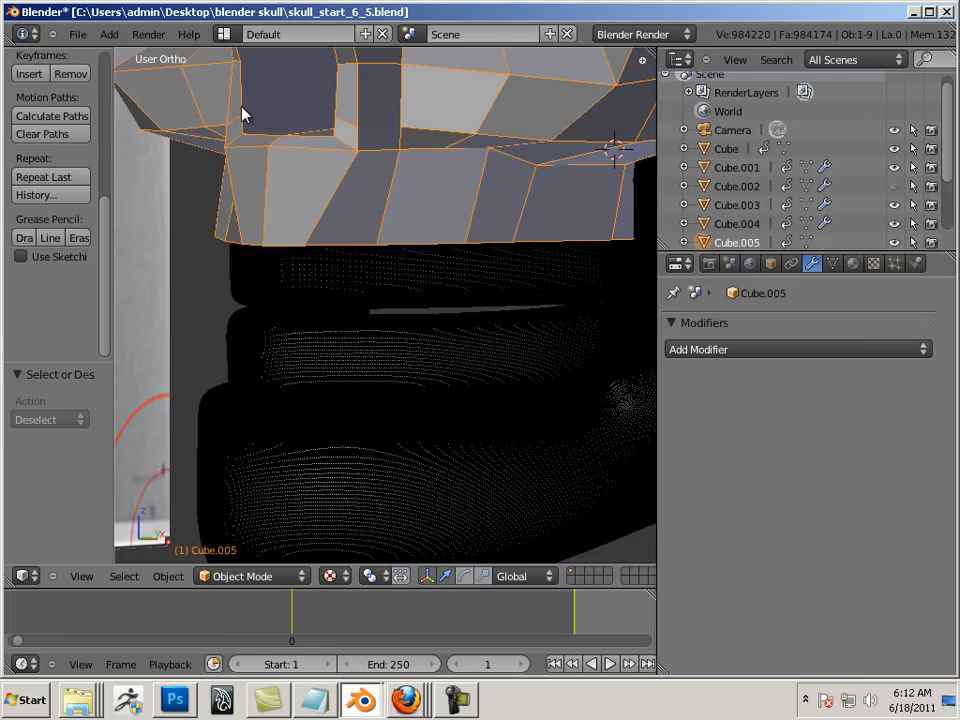
Step: Add a Multiresolution modifier to the Cube.005 cranium subdivided to level 6
click(796, 348)
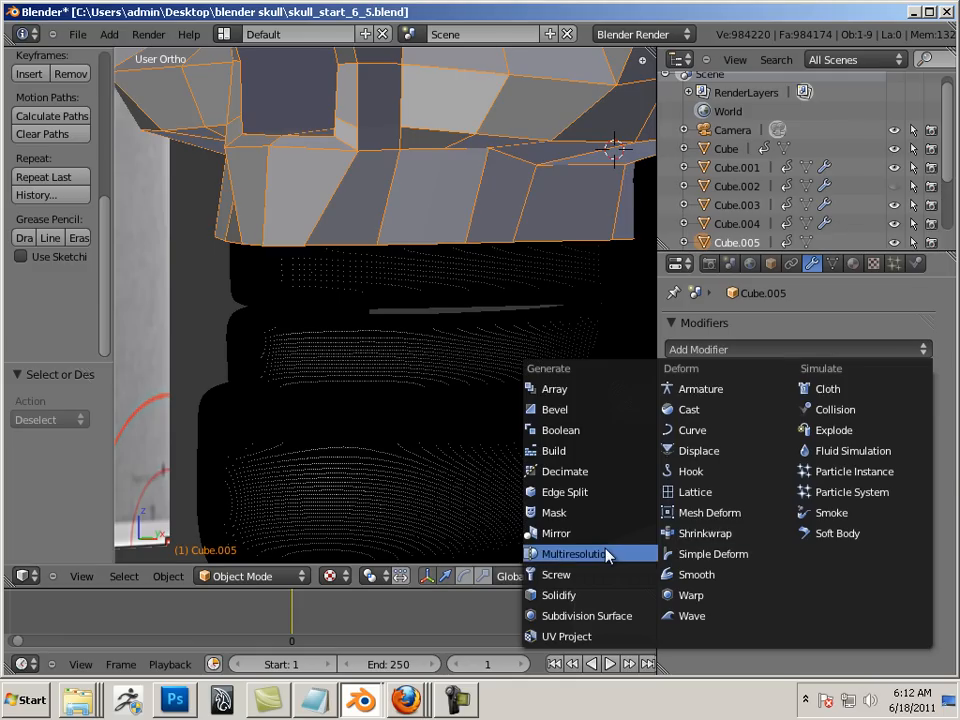
click(576, 552)
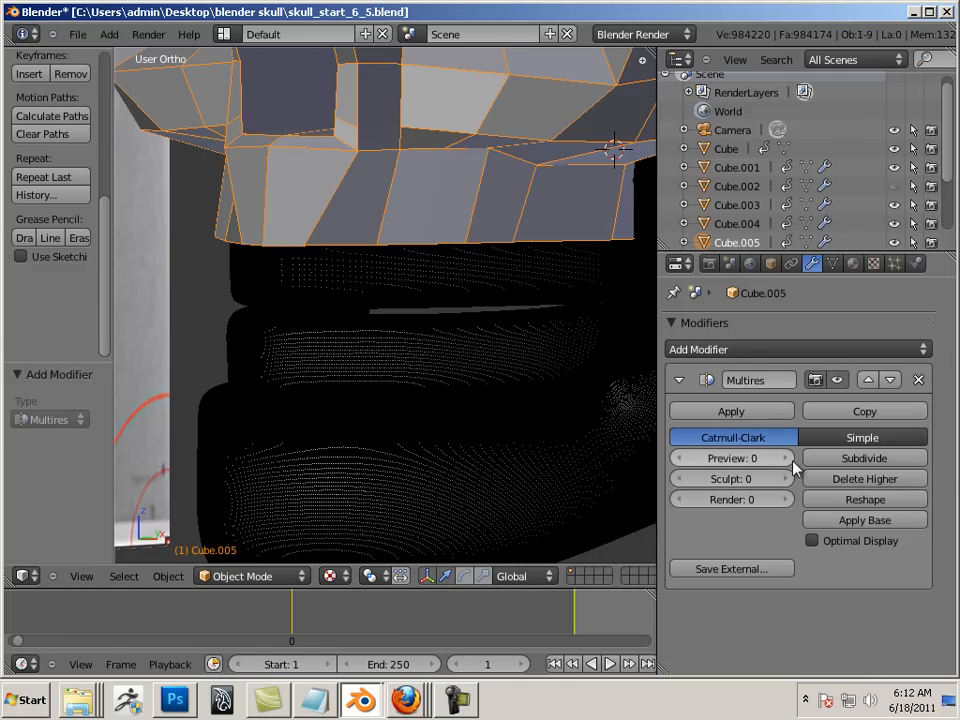
click(864, 456)
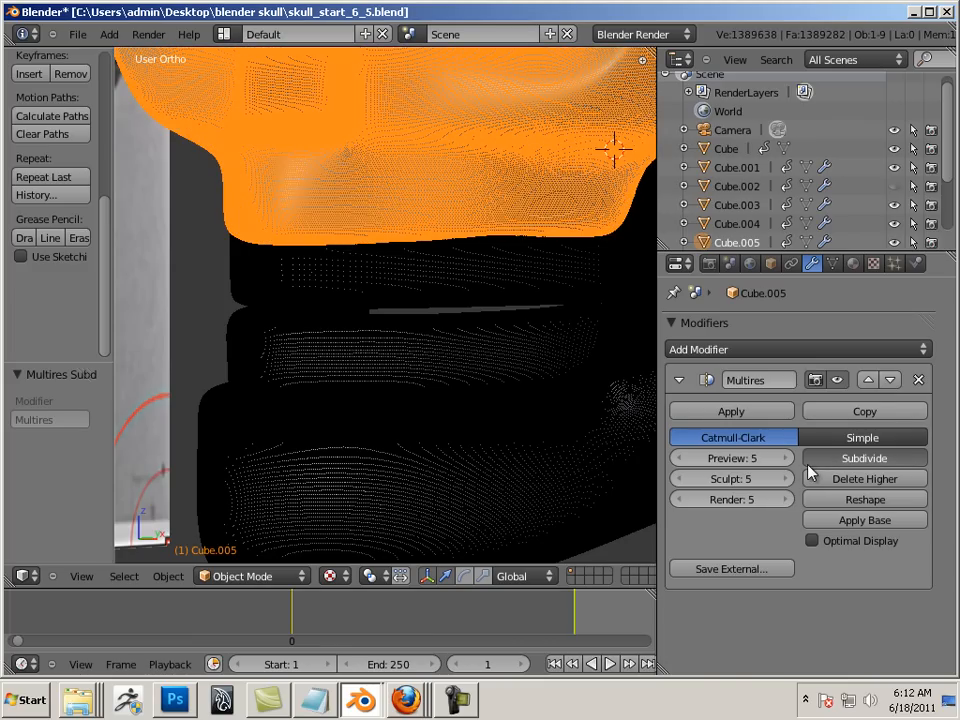
click(864, 456)
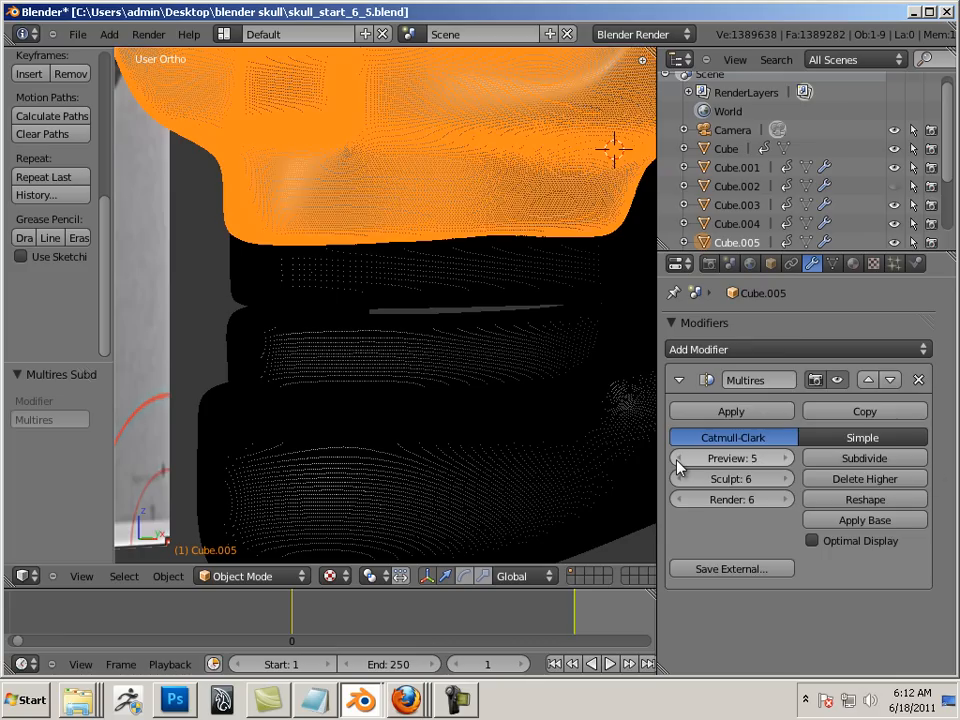
Step: Lower the cranium's Multires Preview level to 1
click(686, 458)
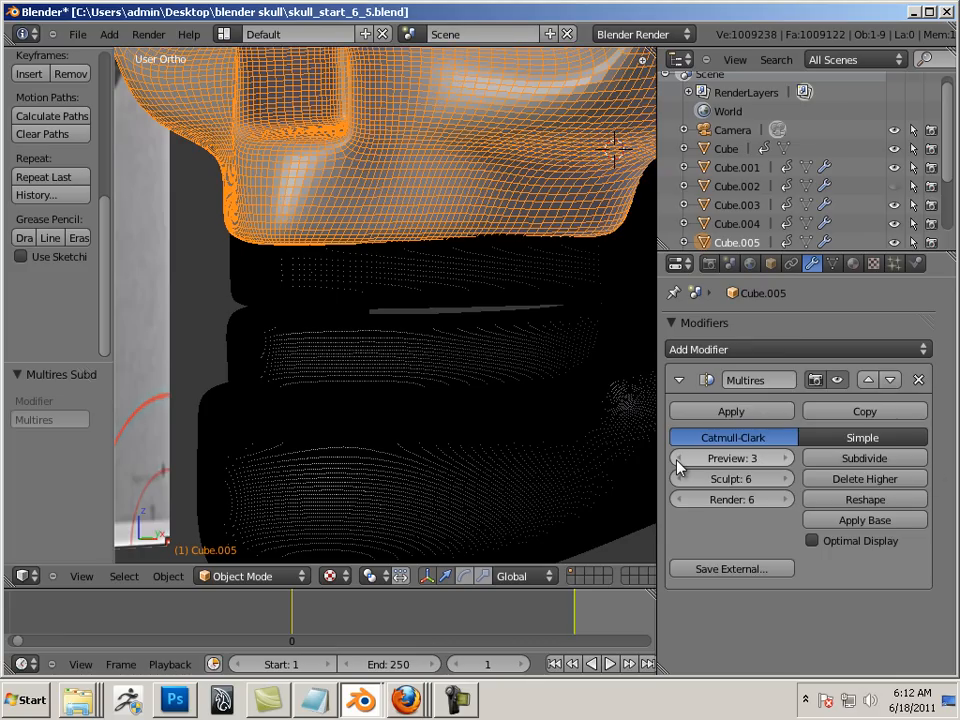
click(688, 458)
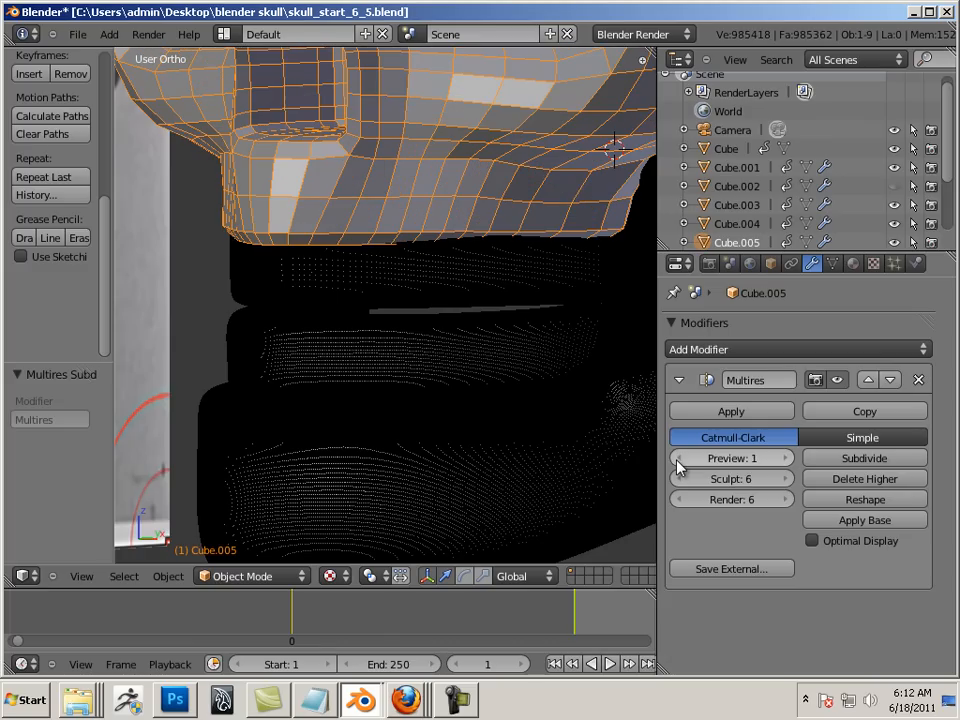
click(684, 458)
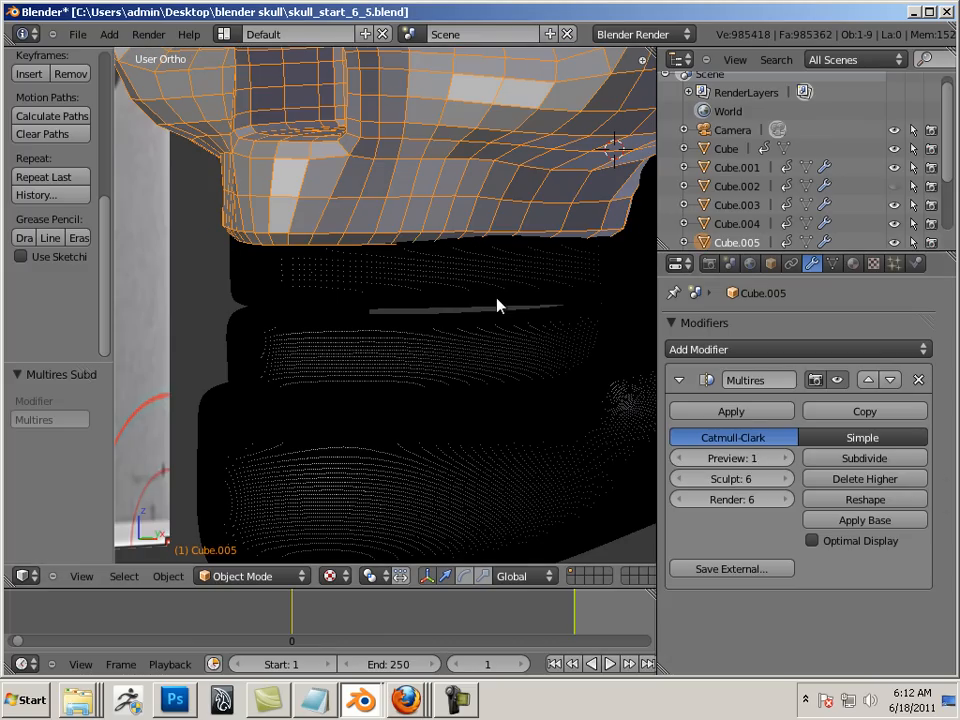
Step: Toggle the Cube.004 band through Edit Mode and lower its Multires Preview level
key(Tab)
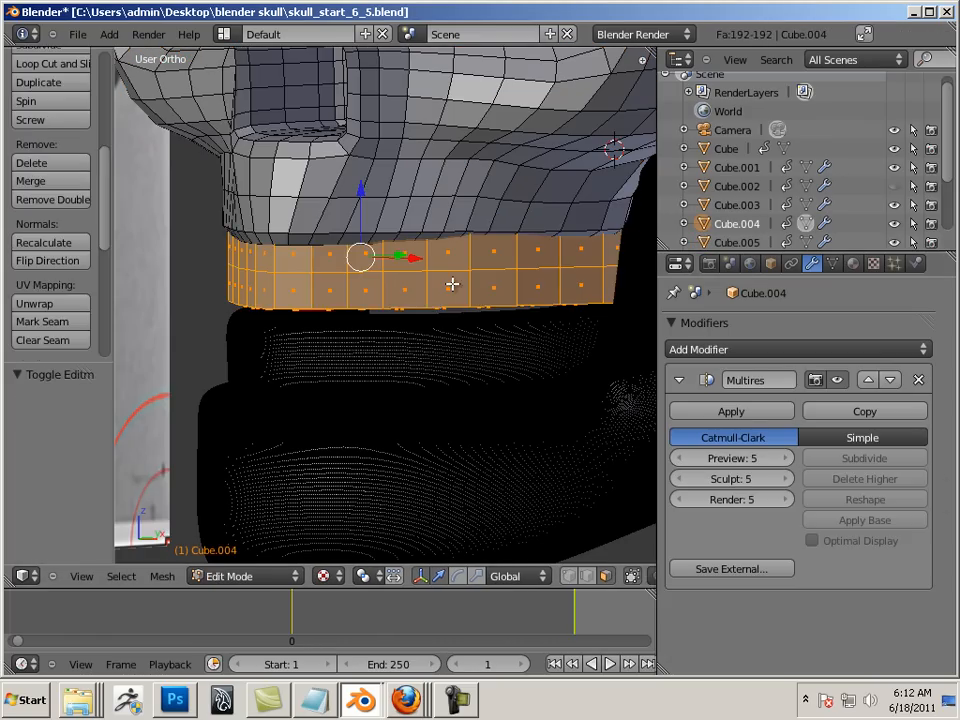
key(Tab)
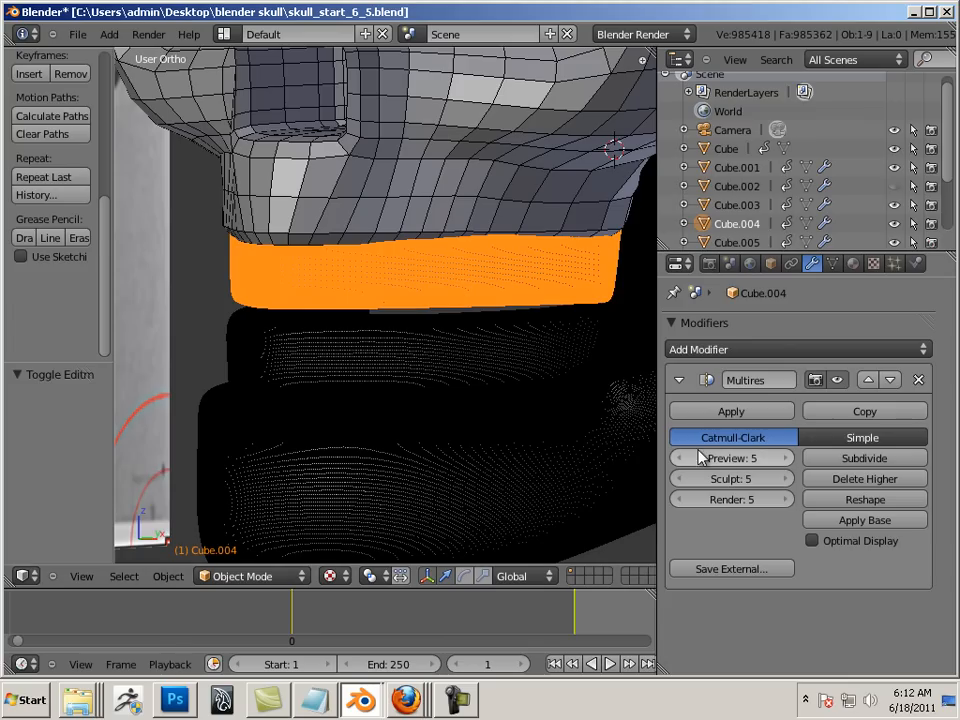
click(684, 458)
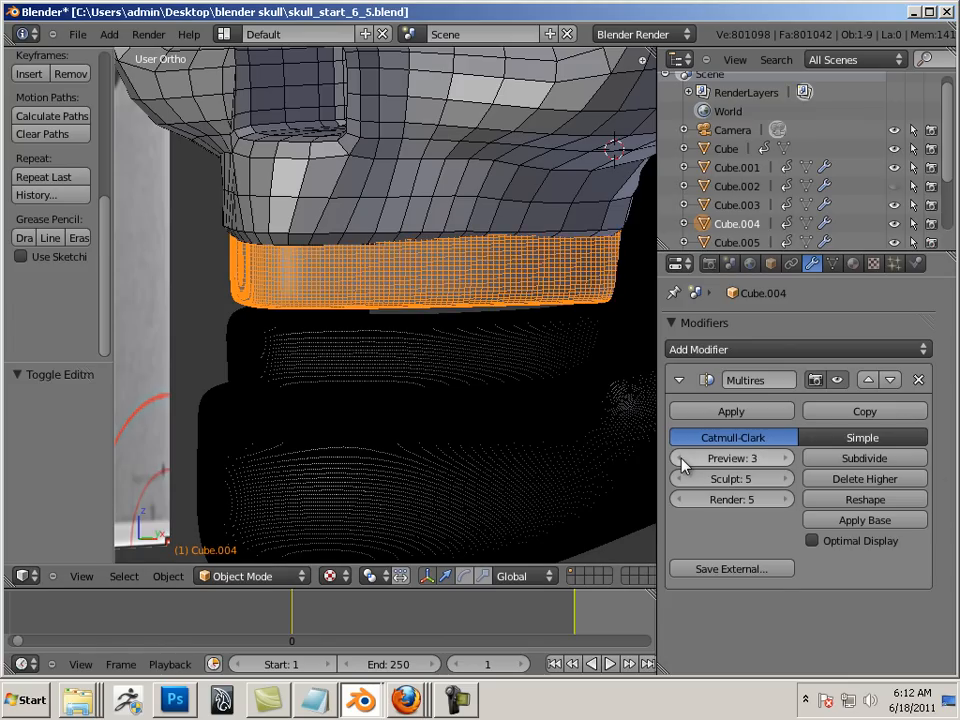
click(684, 458)
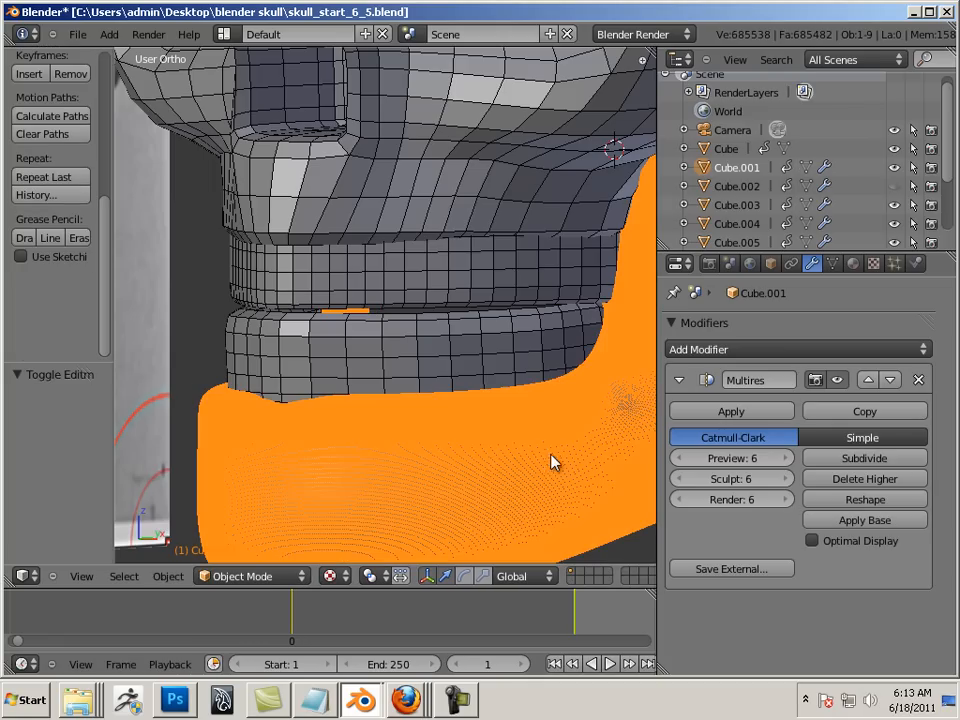
Step: Lower the Cube.001 jaw's Multires Preview level to 1
click(684, 458)
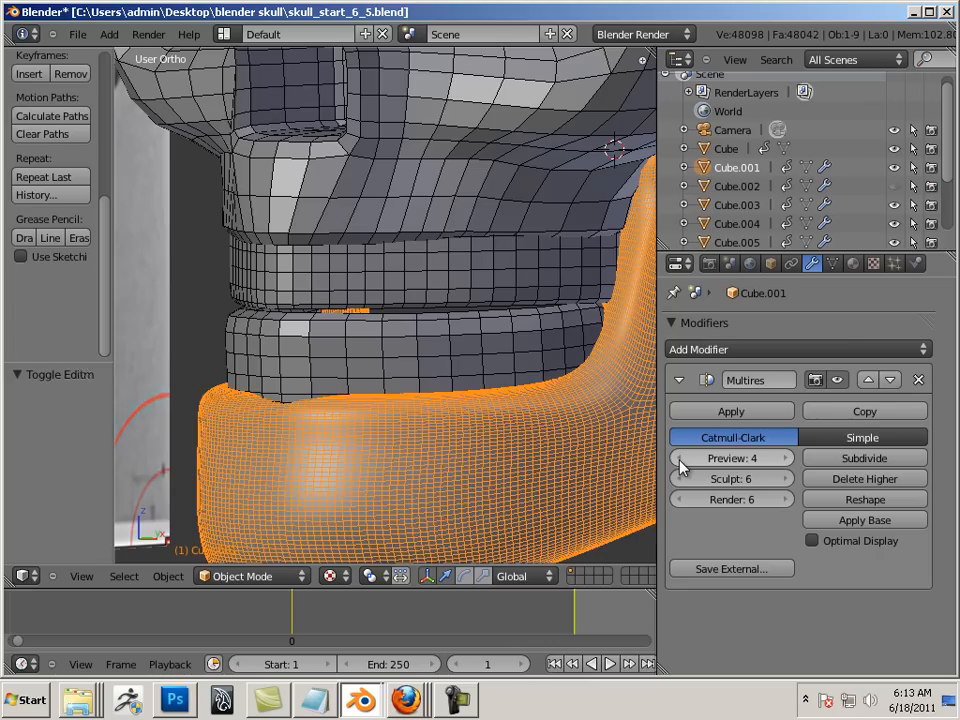
click(684, 458)
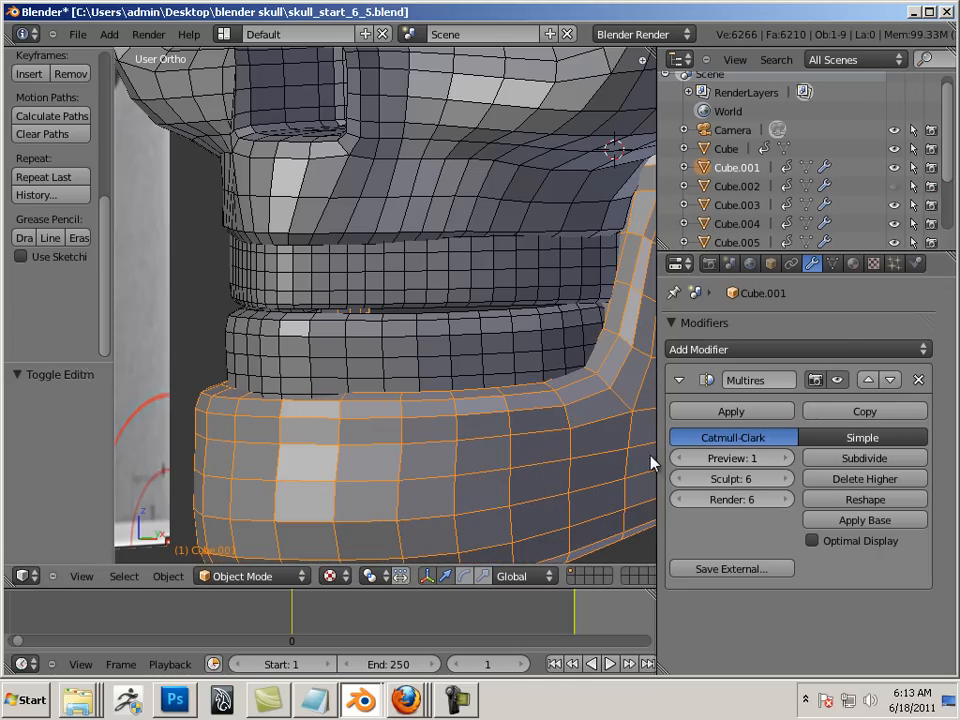
Step: Save the scene as a new version named skull_start_6_5_1.blend
click(76, 34)
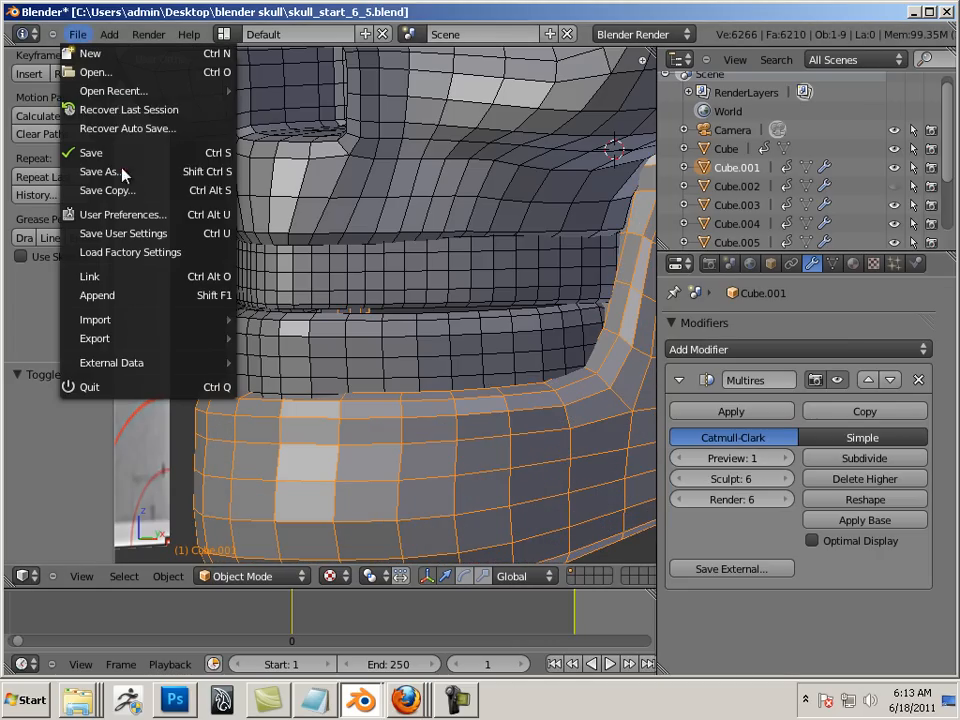
click(100, 172)
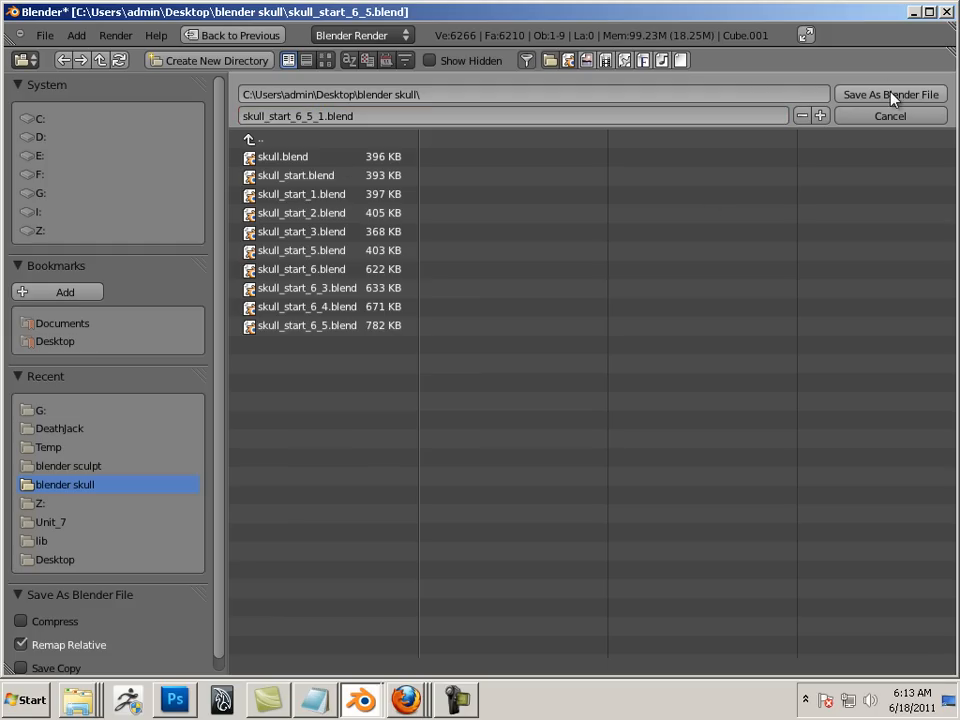
click(888, 94)
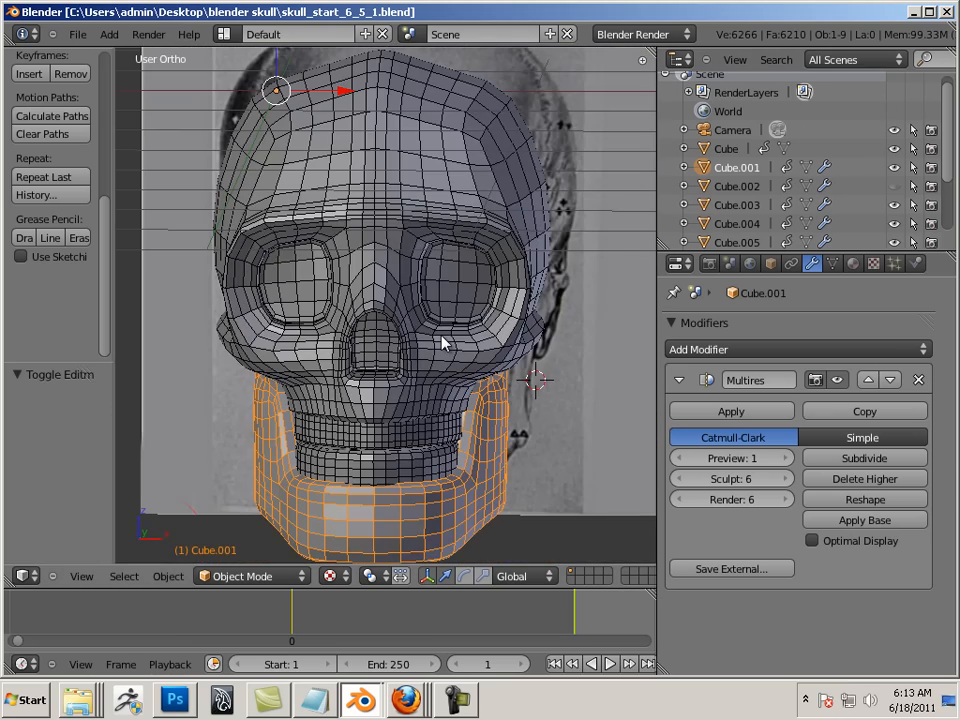
mouse_move(390, 252)
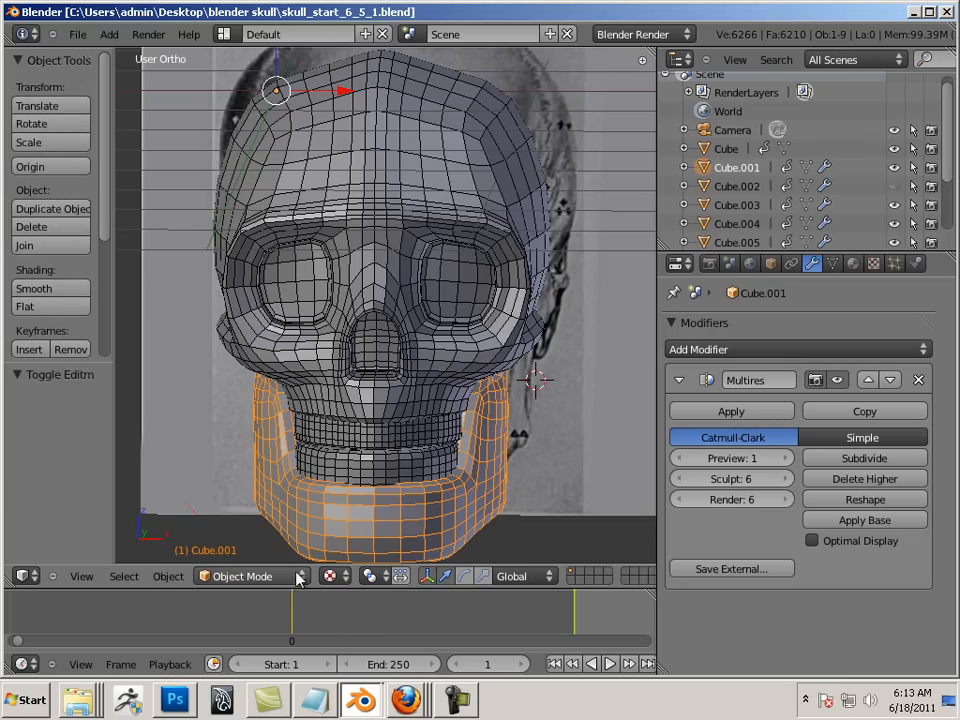
click(242, 576)
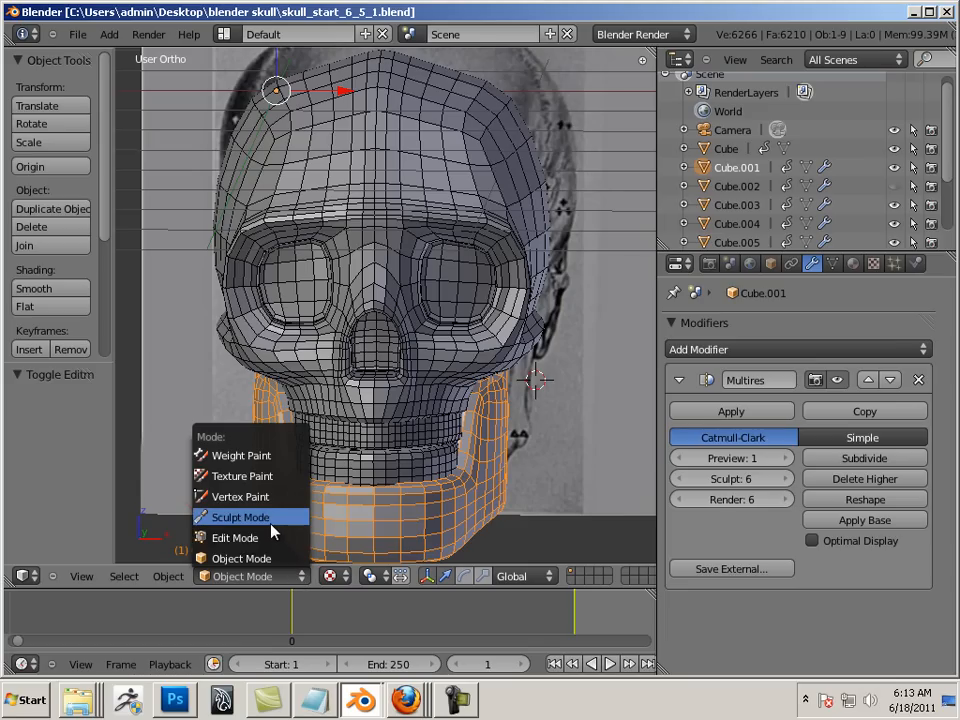
click(240, 516)
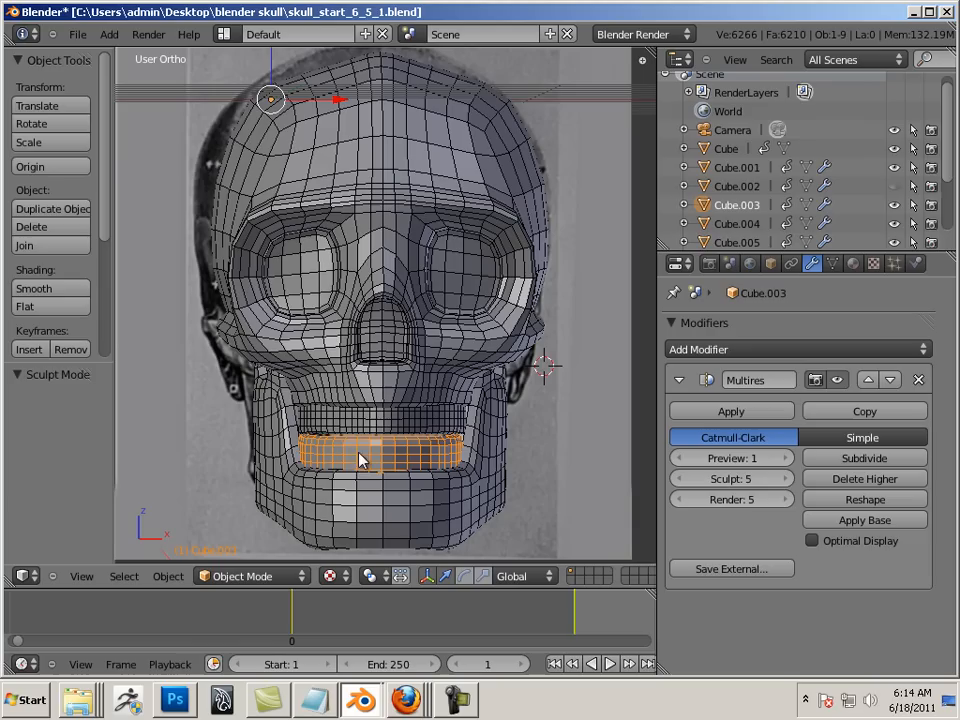
mouse_move(676, 436)
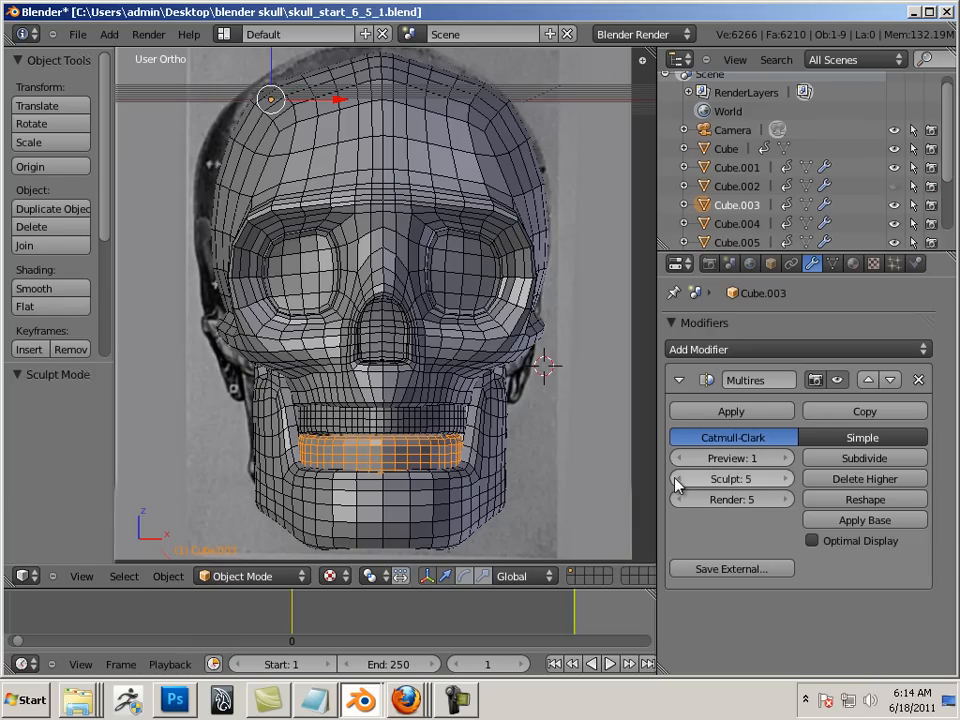
Step: Lower the Multires Sculpt level on Cube.003 and Cube.004, and set Cube.005's Sculpt level to 1
click(684, 478)
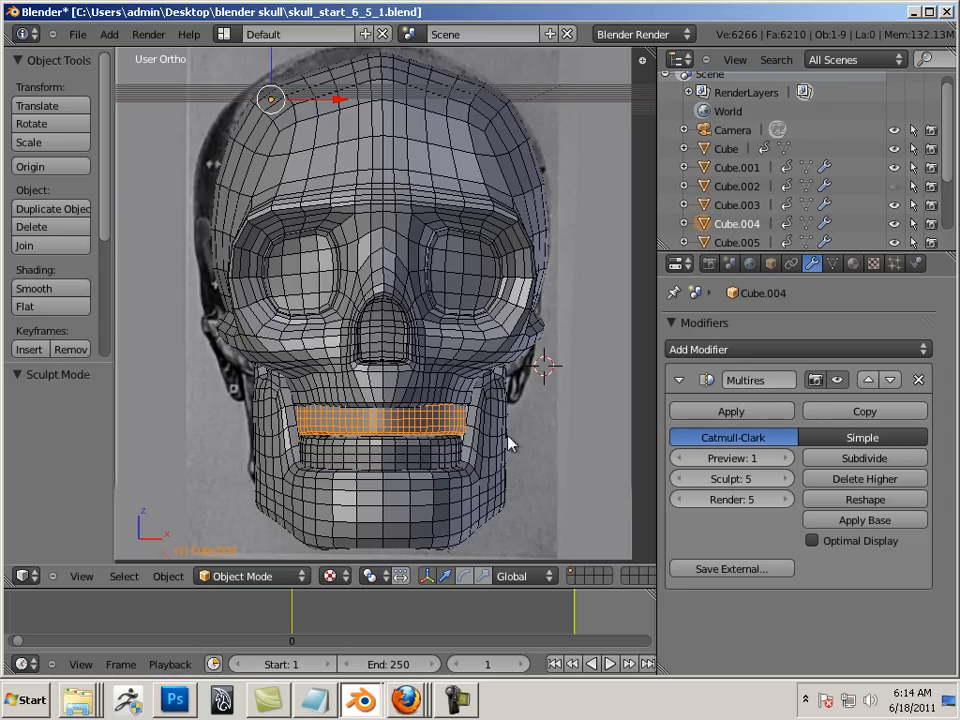
click(684, 478)
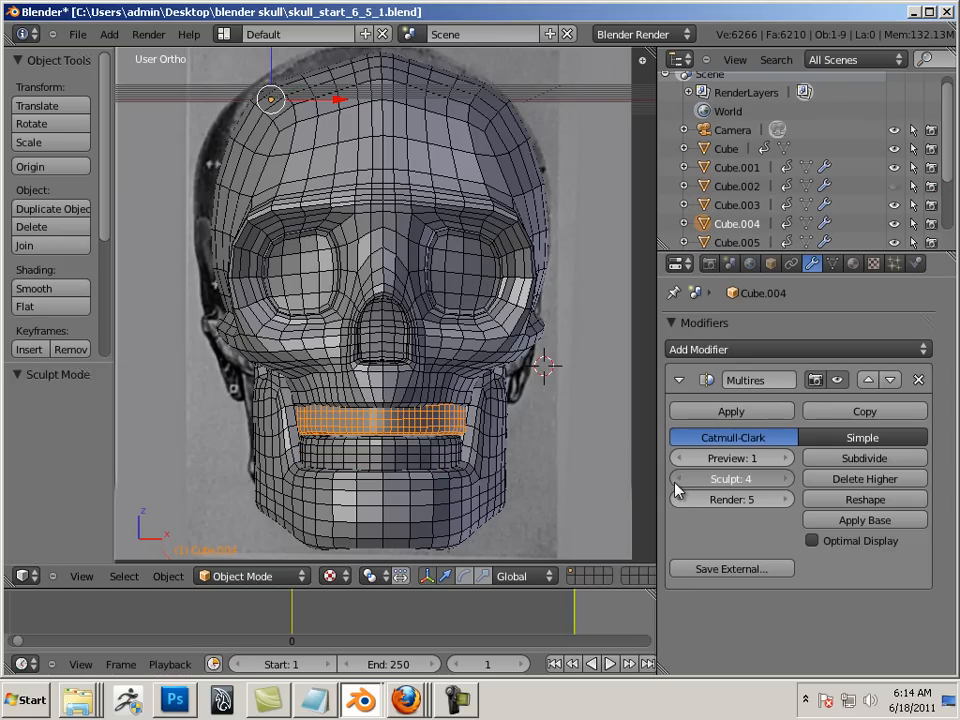
click(732, 478)
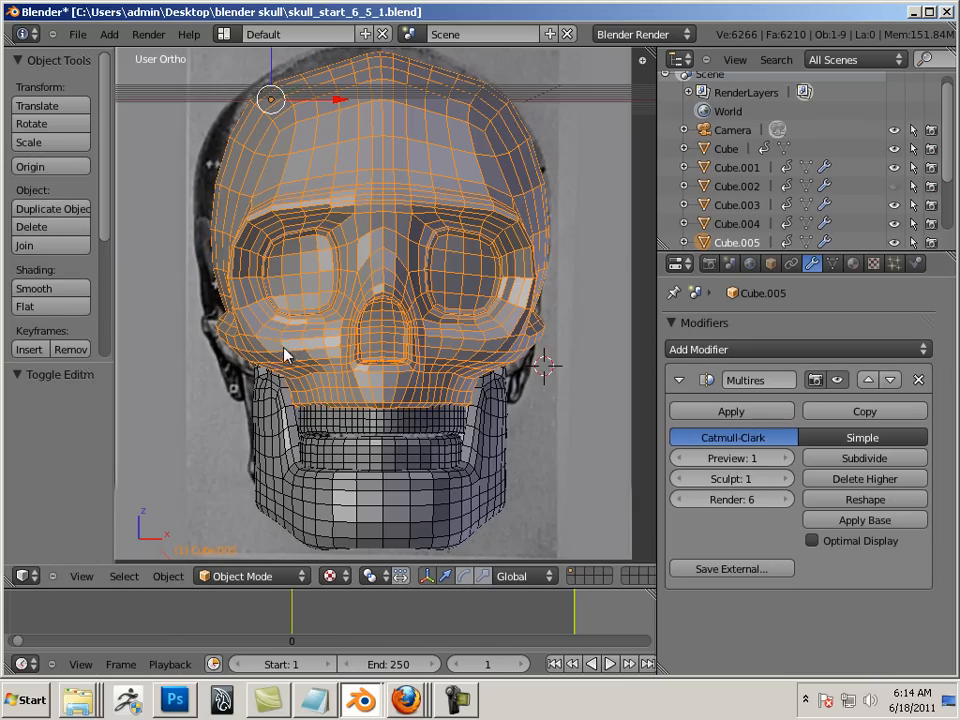
click(250, 576)
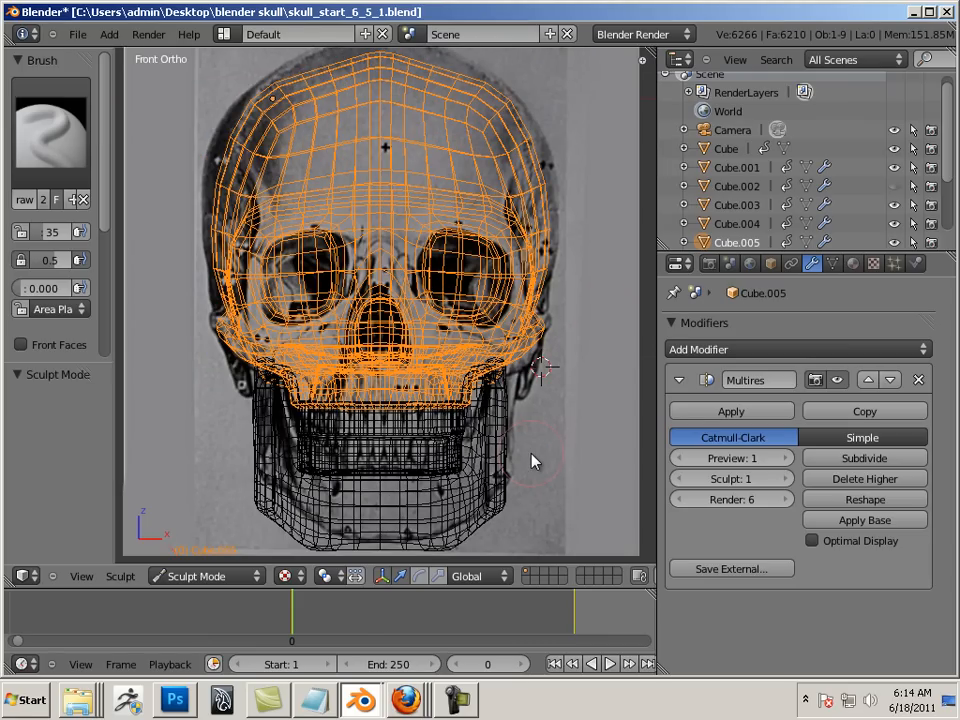
mouse_move(98, 208)
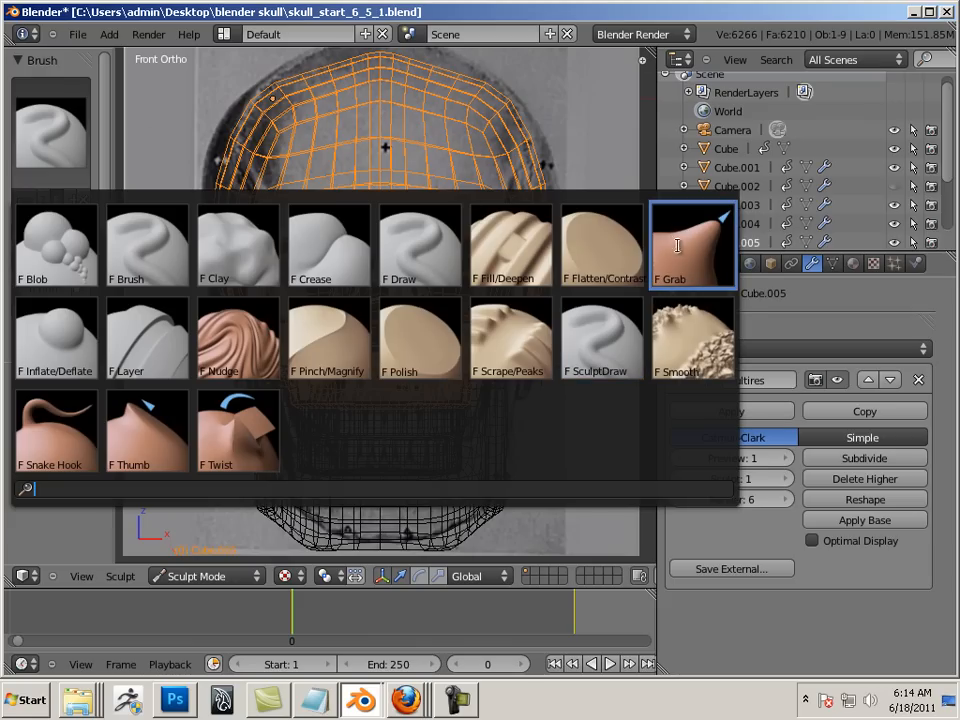
Step: Choose the Grab brush in Sculpt Mode for the cranium from front view
click(692, 244)
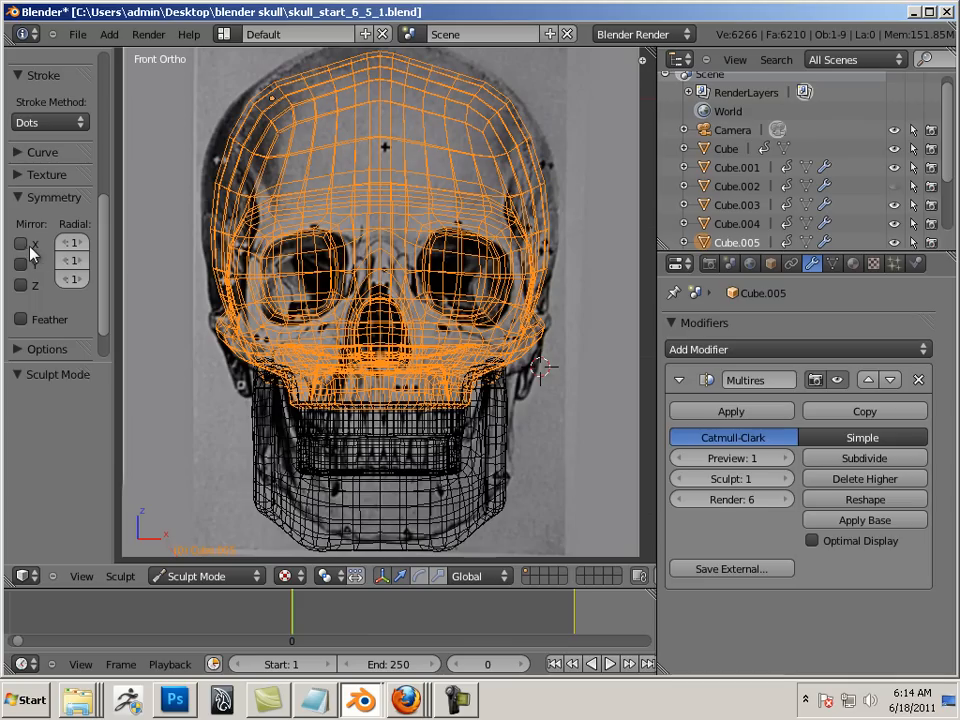
Step: Enable X-axis mirroring in the Symmetry panel for cranium sculpt strokes
click(22, 244)
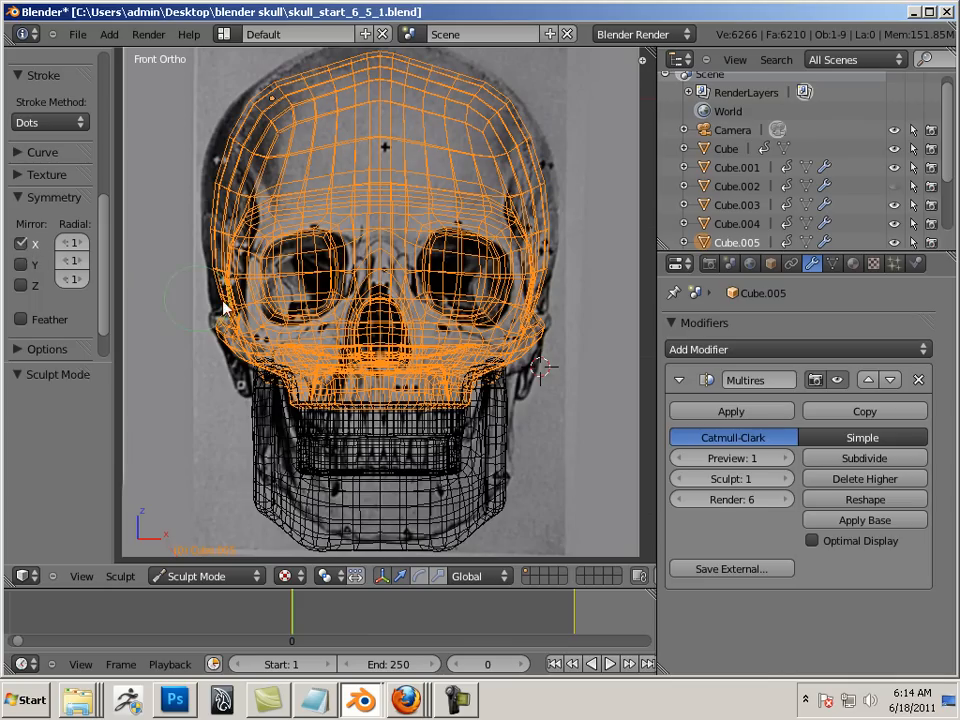
mouse_move(440, 258)
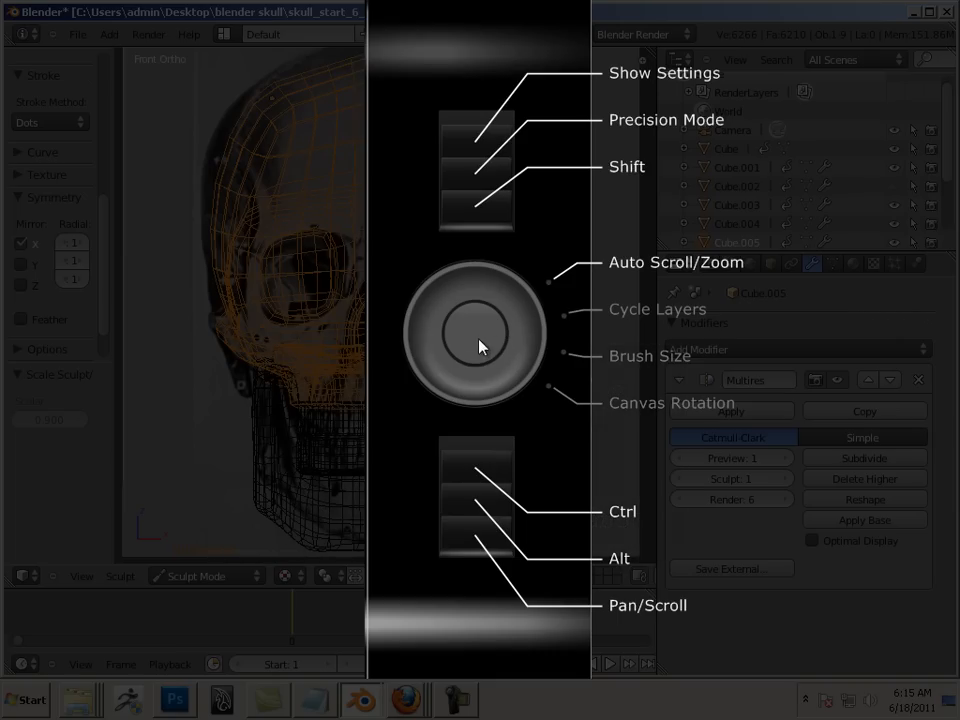
mouse_move(640, 370)
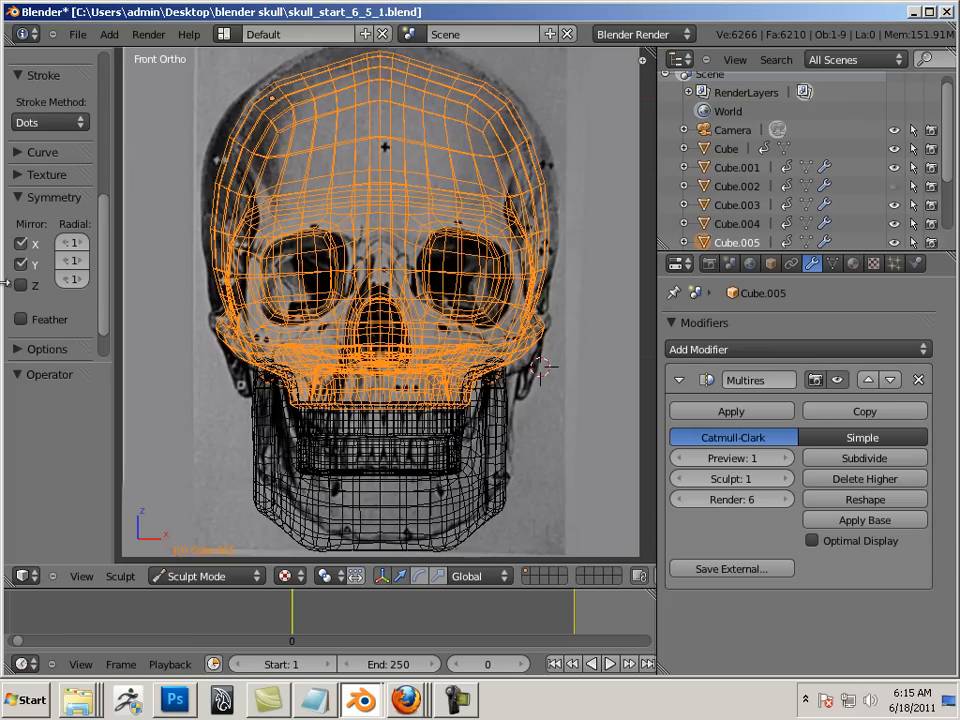
Step: Toggle the Mirror X checkbox repeatedly so Grab brush strokes mirror across the cranium
click(22, 244)
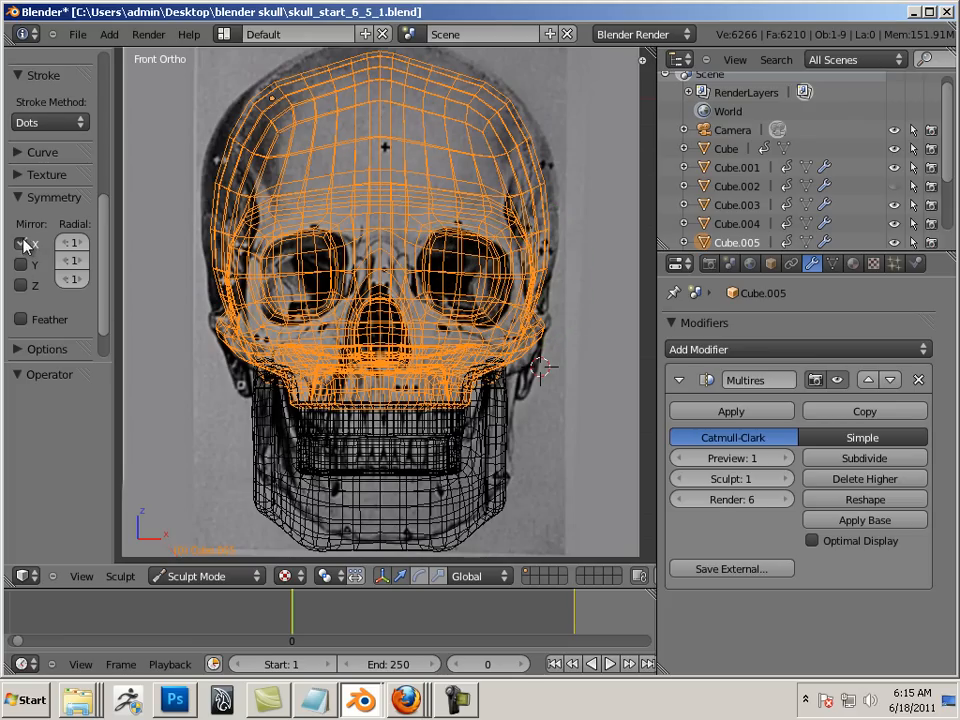
click(22, 244)
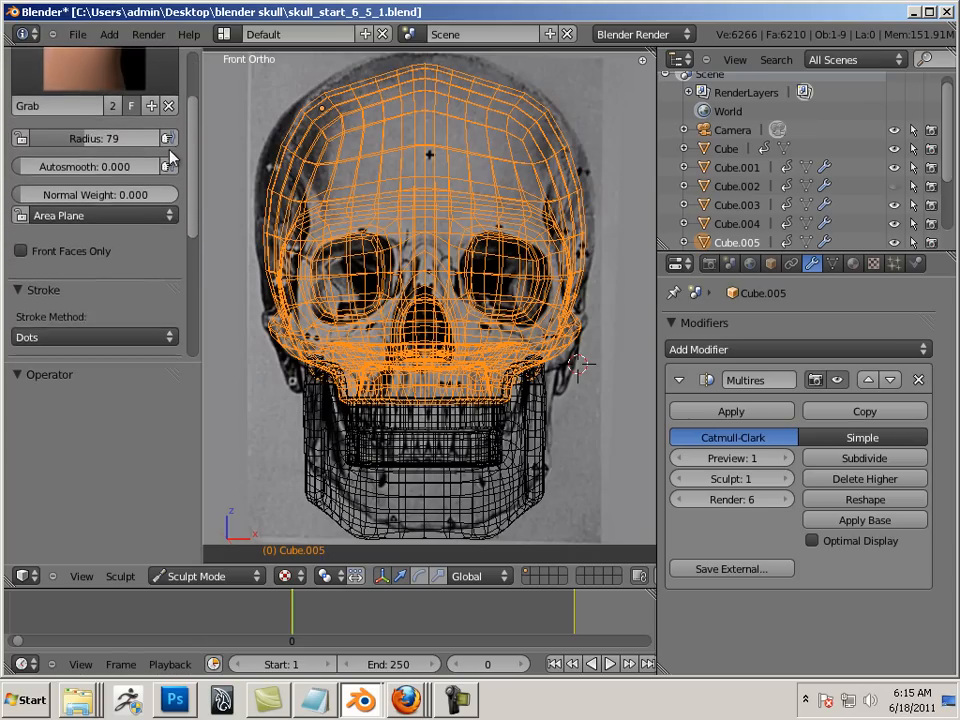
scroll(down, 3)
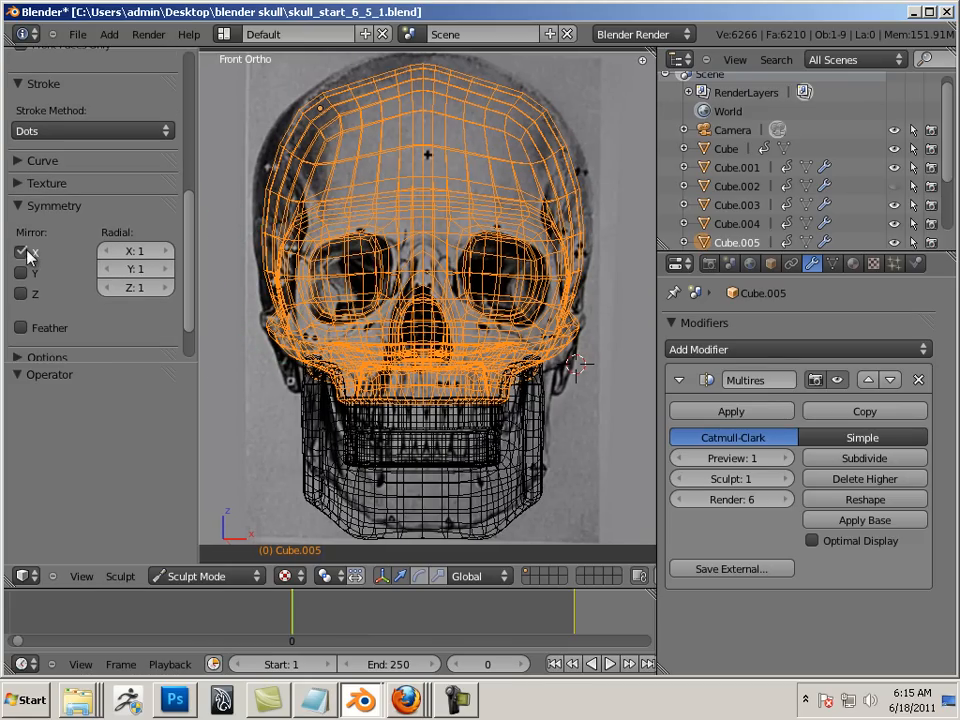
click(20, 252)
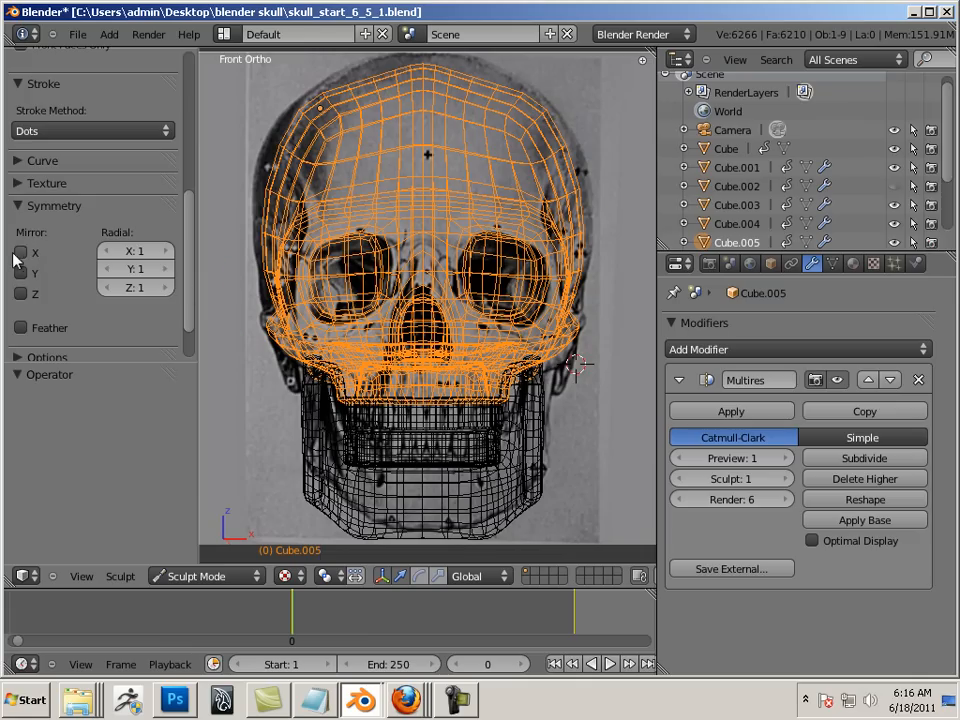
click(20, 252)
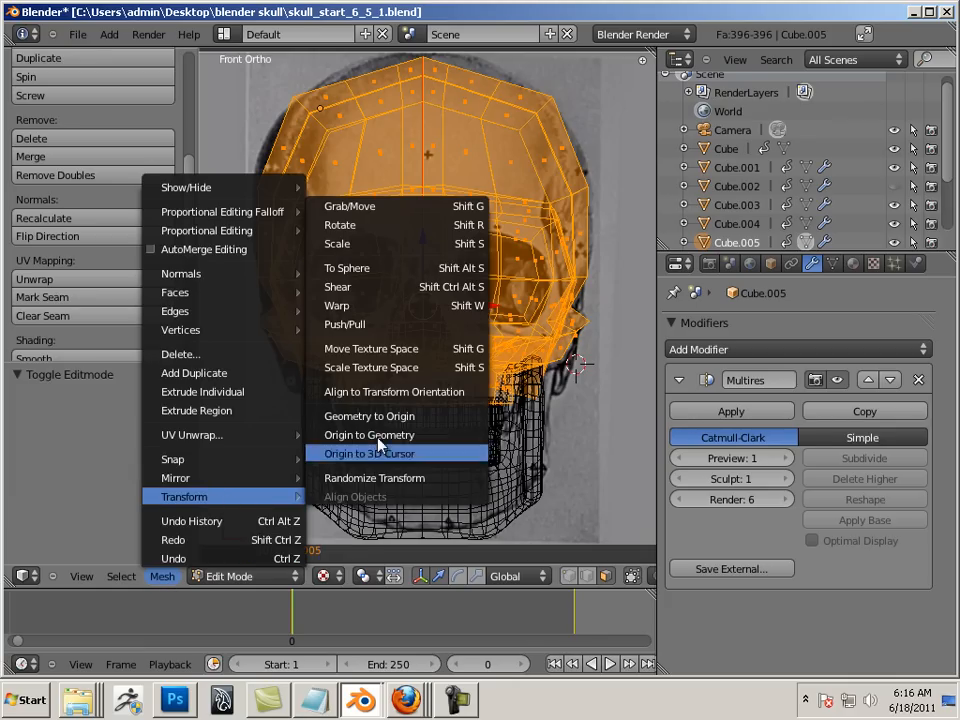
mouse_move(368, 414)
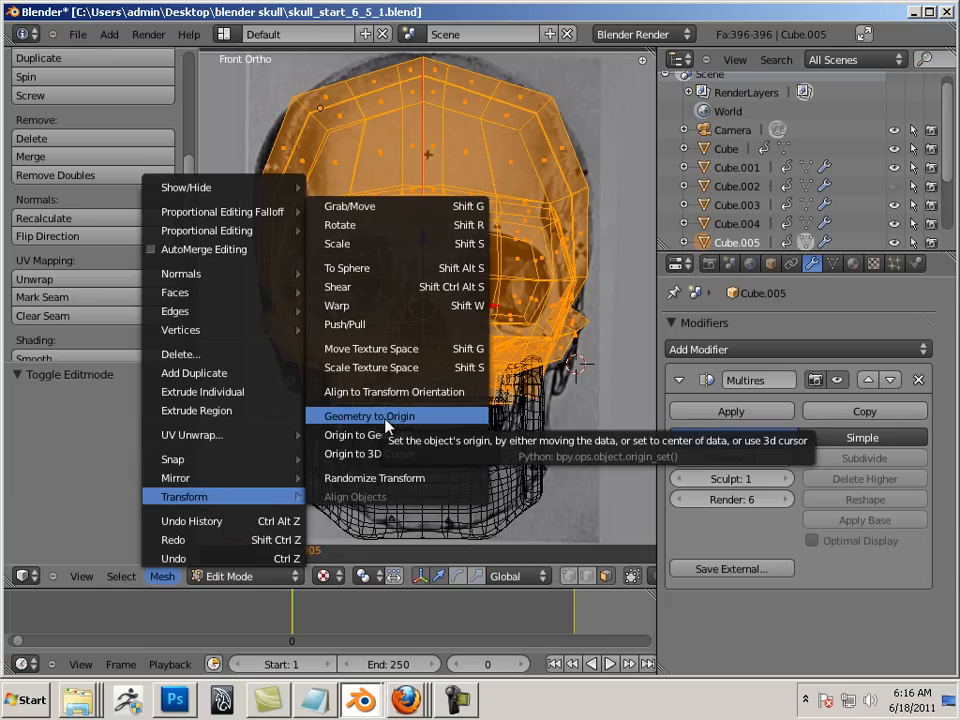
Step: Set the cranium and first teeth piece origins to their geometry via Object > Transform
click(368, 416)
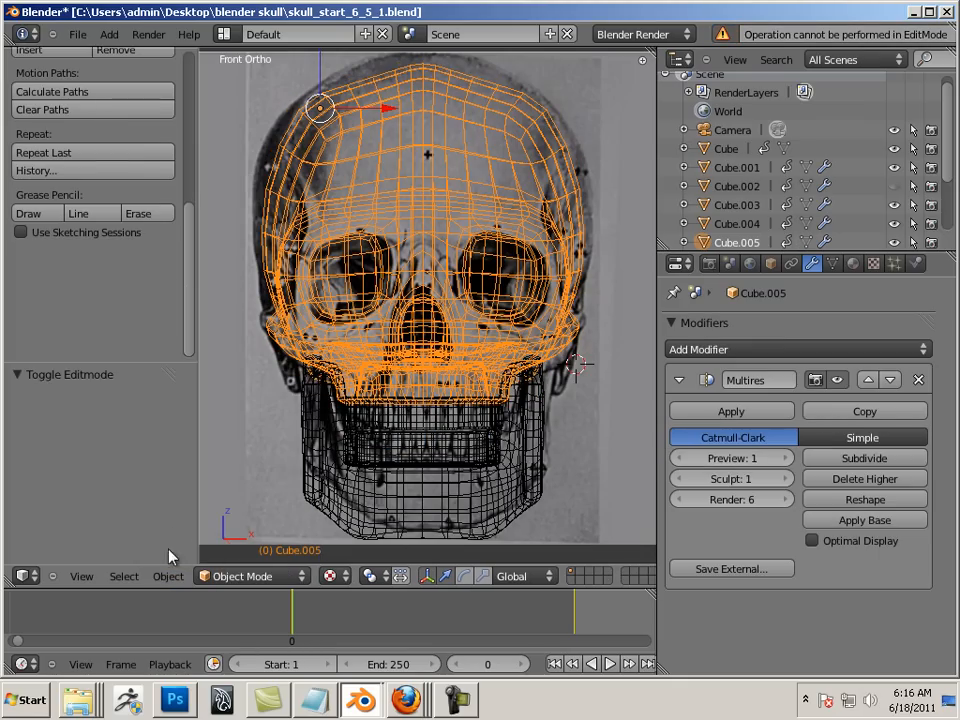
mouse_move(320, 120)
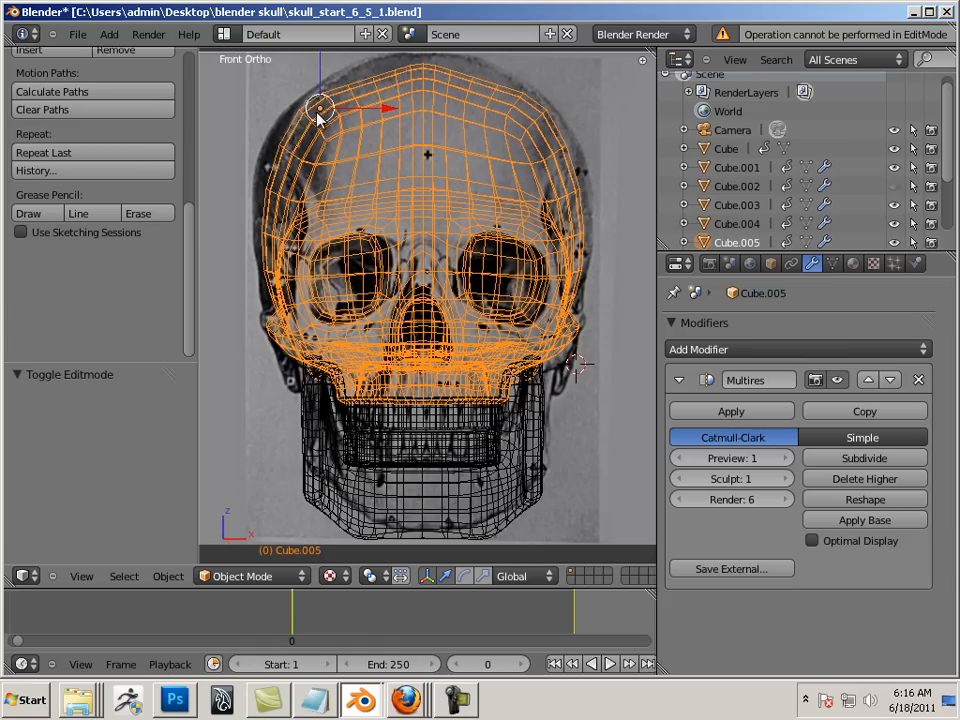
mouse_move(148, 564)
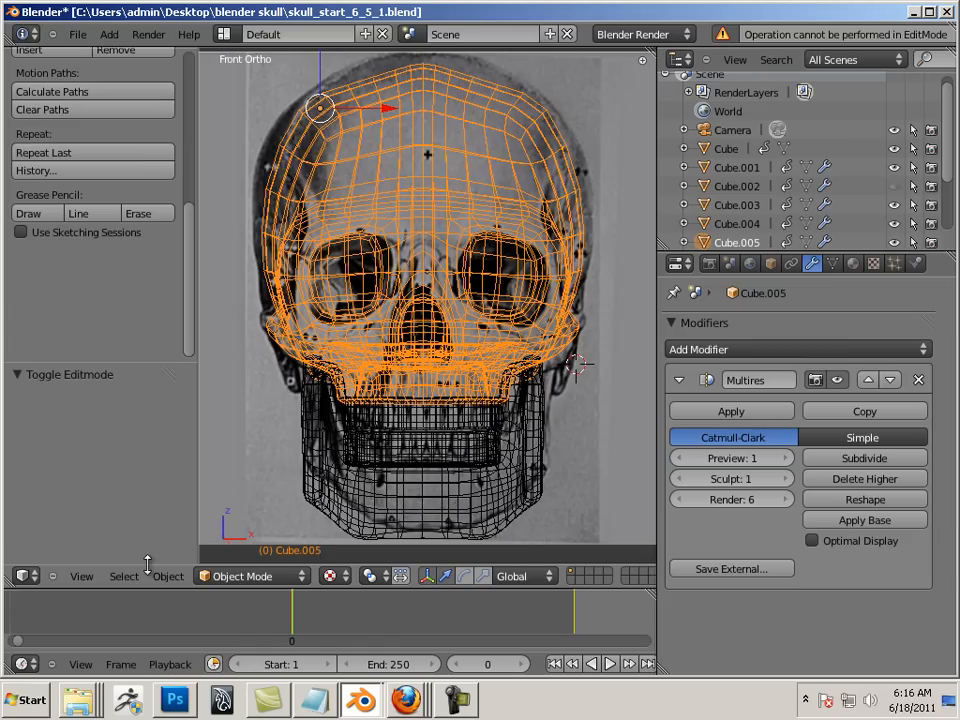
click(168, 576)
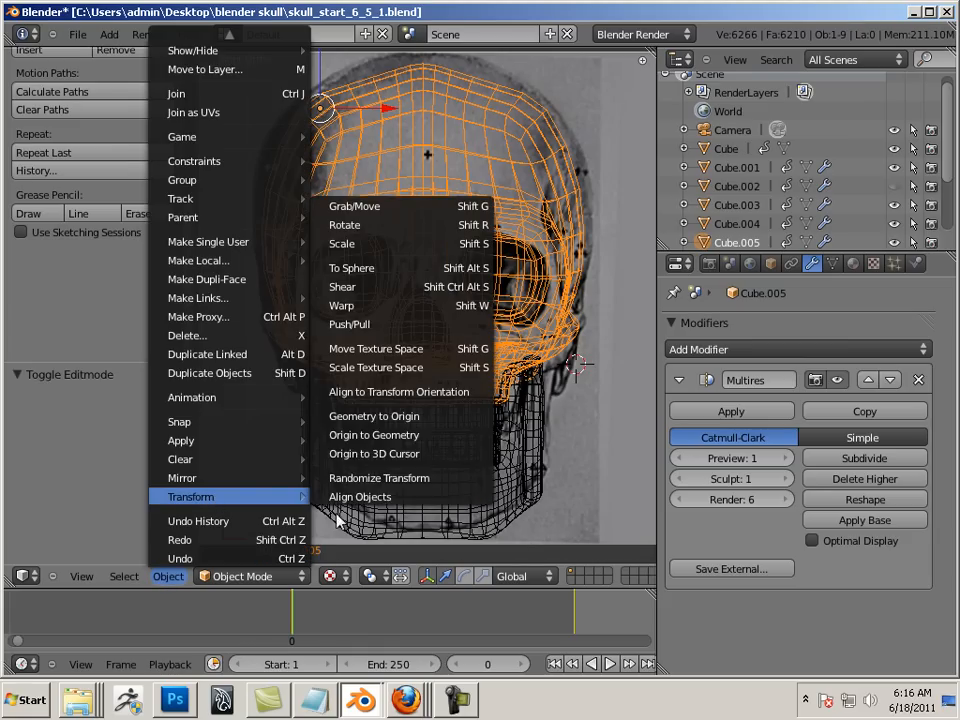
click(372, 434)
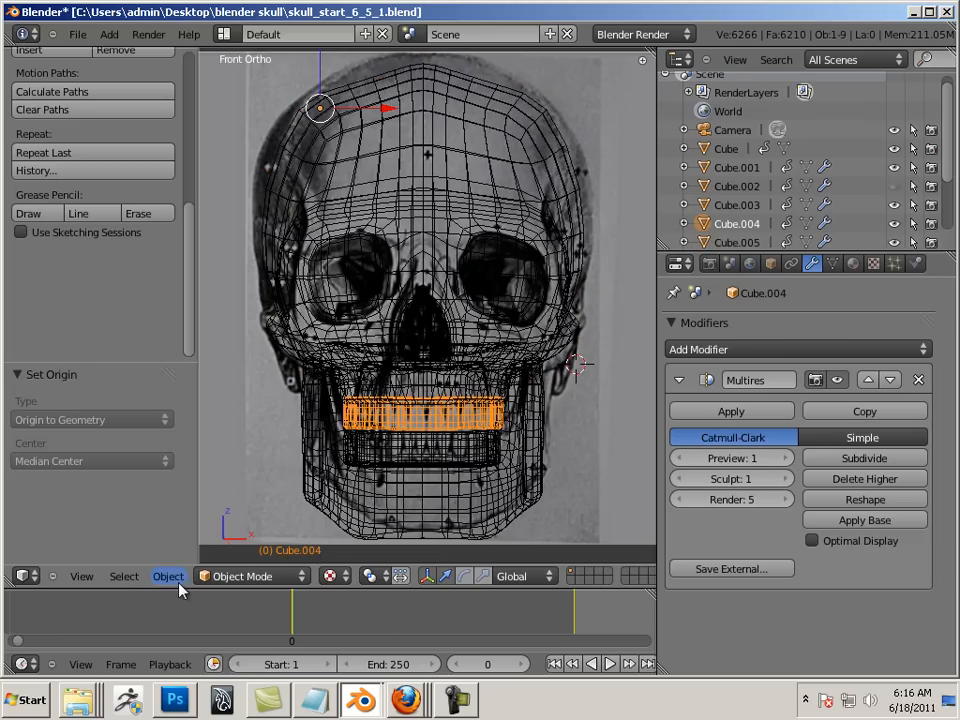
click(168, 576)
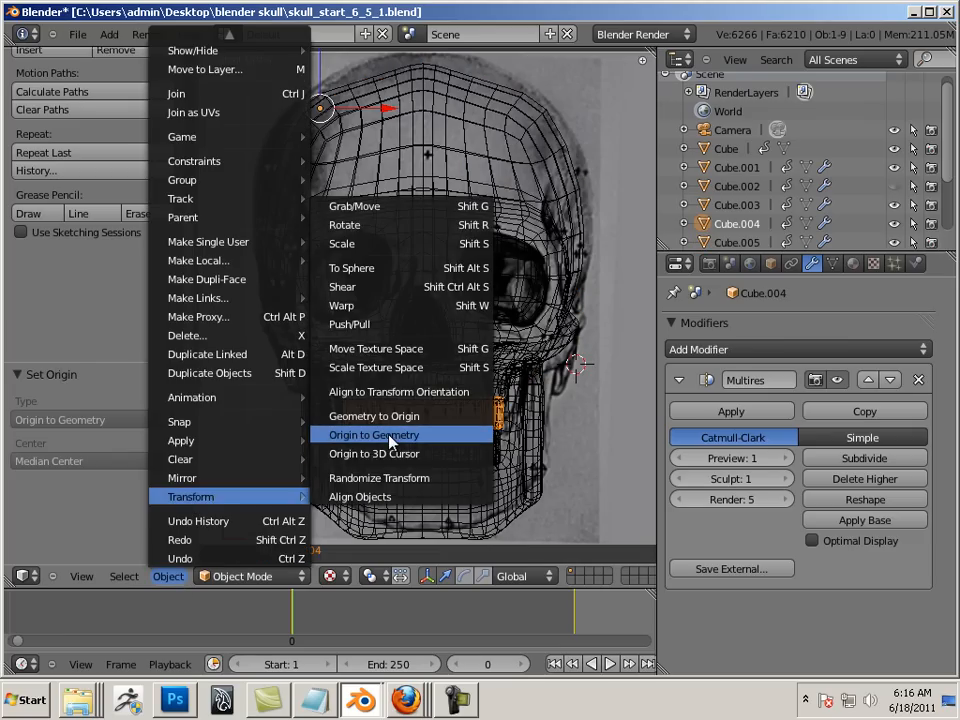
click(372, 434)
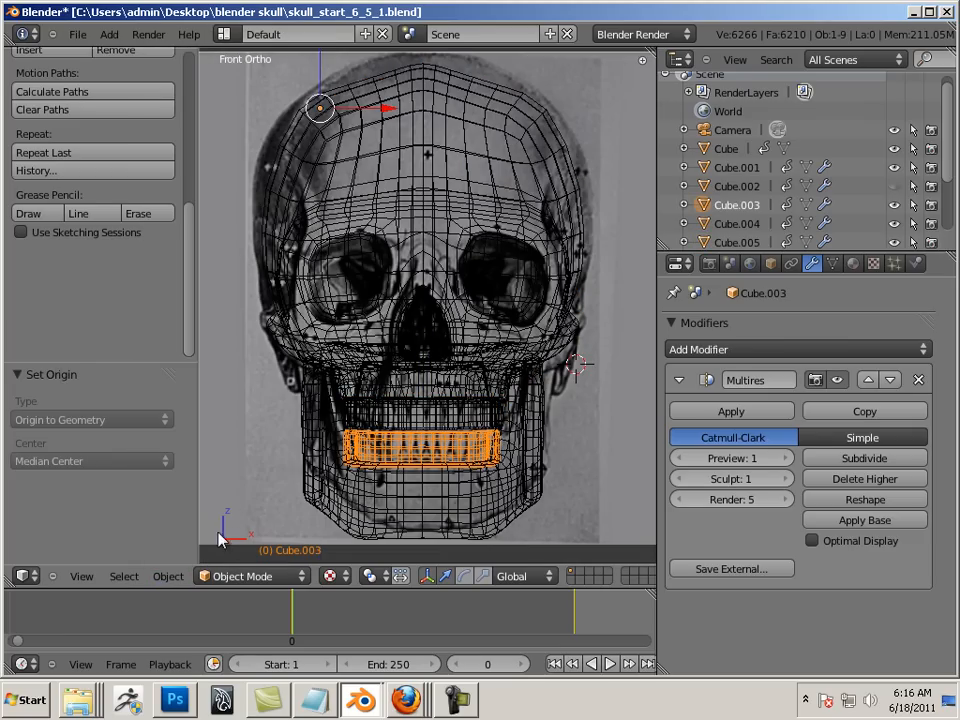
Step: Set the second teeth piece and jaw origins so every skull part is centred
click(168, 576)
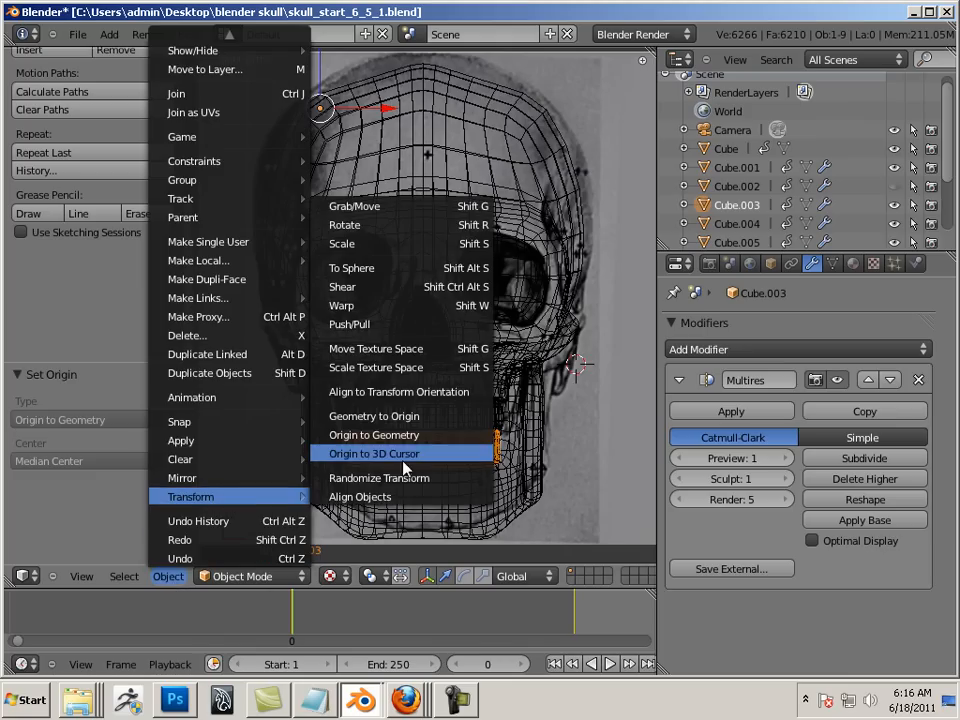
click(376, 452)
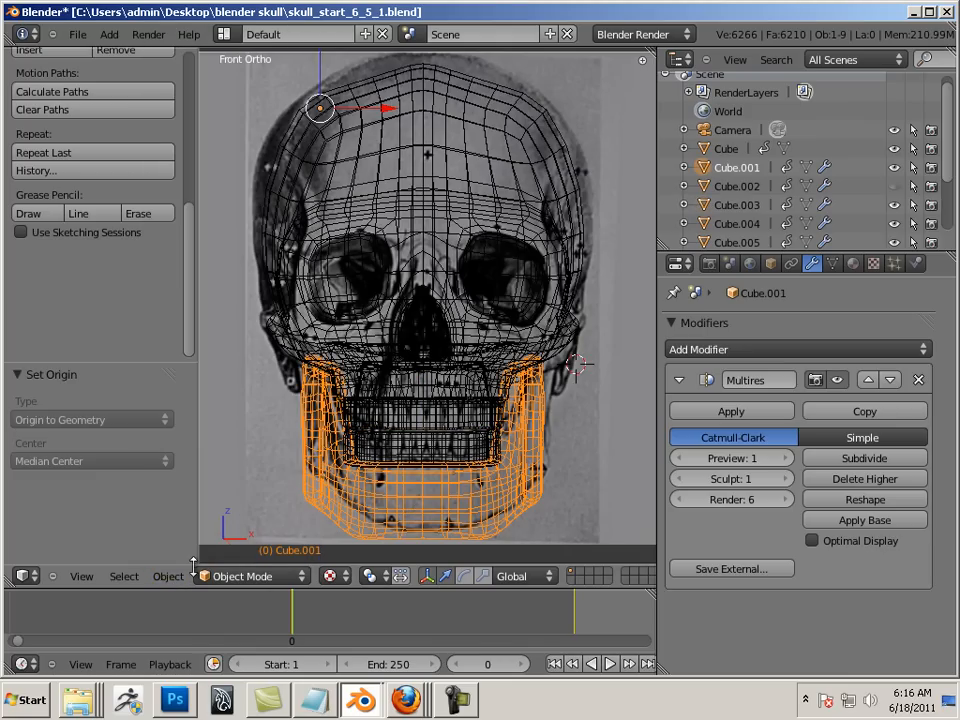
click(168, 576)
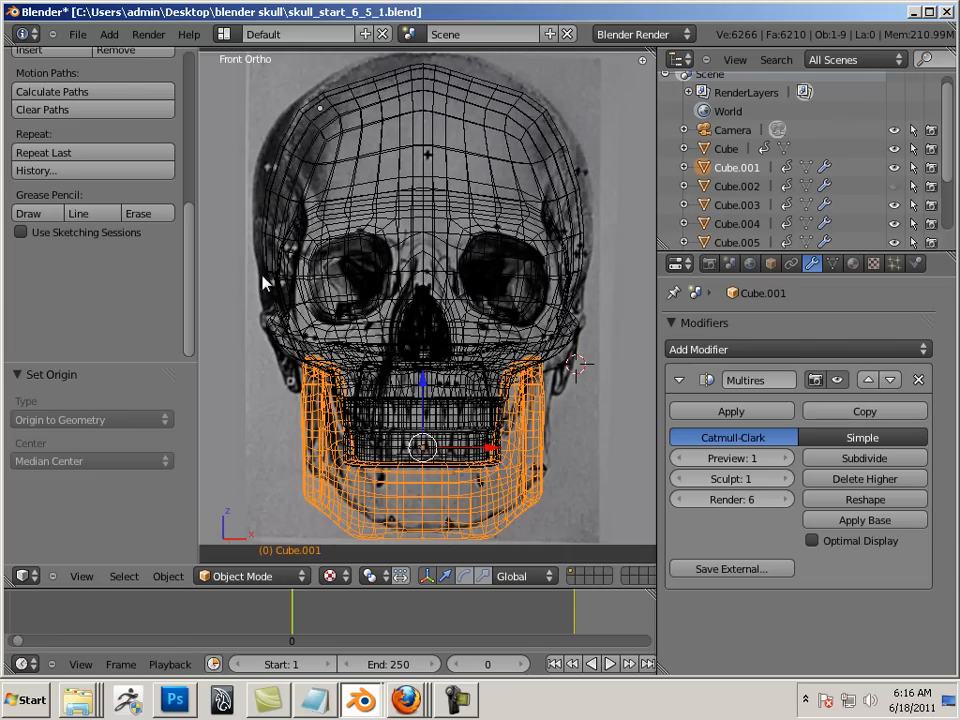
click(76, 34)
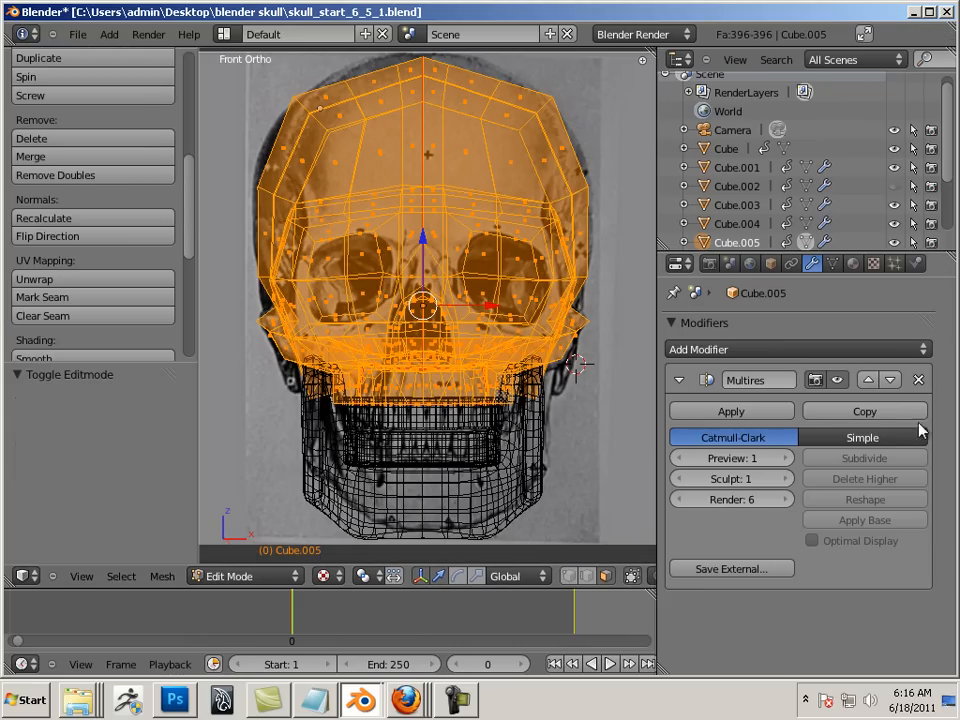
Step: Switch the cranium from Object Mode into Sculpt Mode via the mode dropdown
click(240, 576)
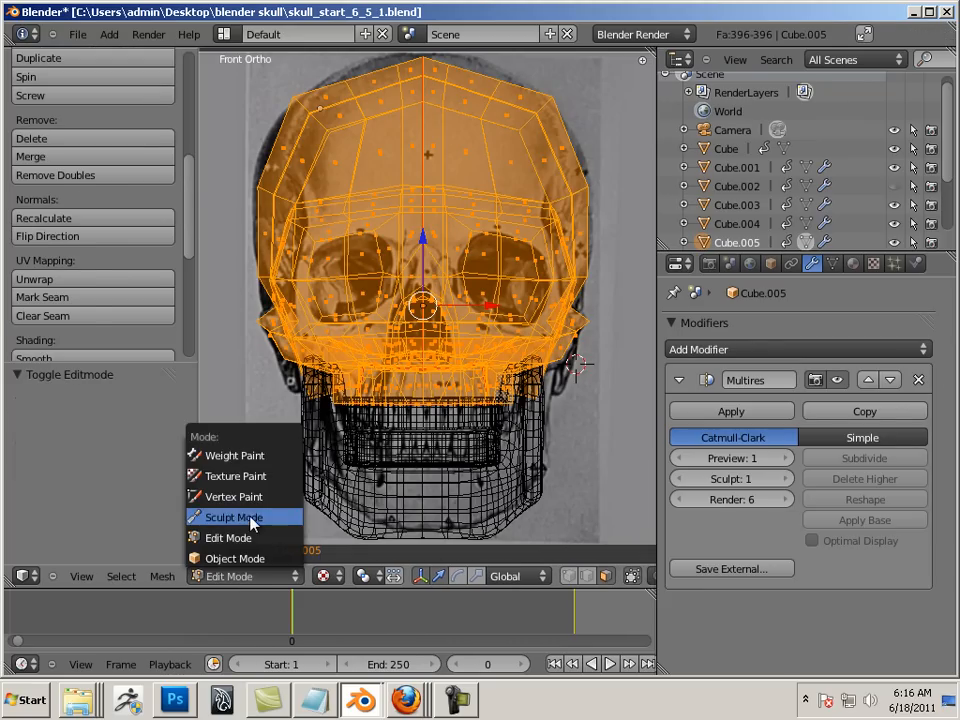
click(232, 516)
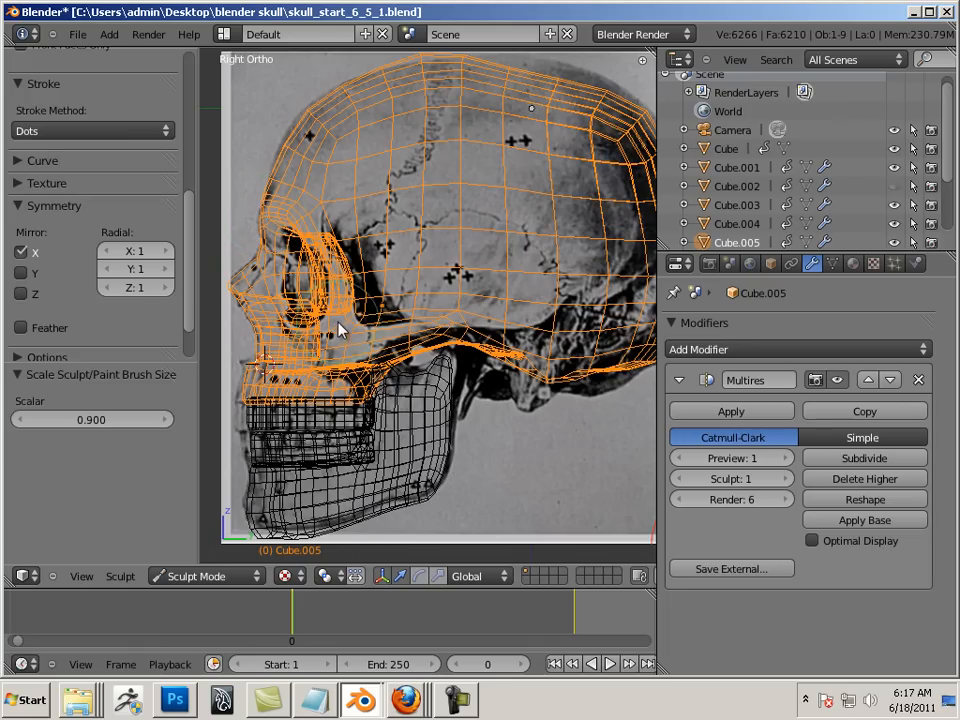
mouse_move(324, 290)
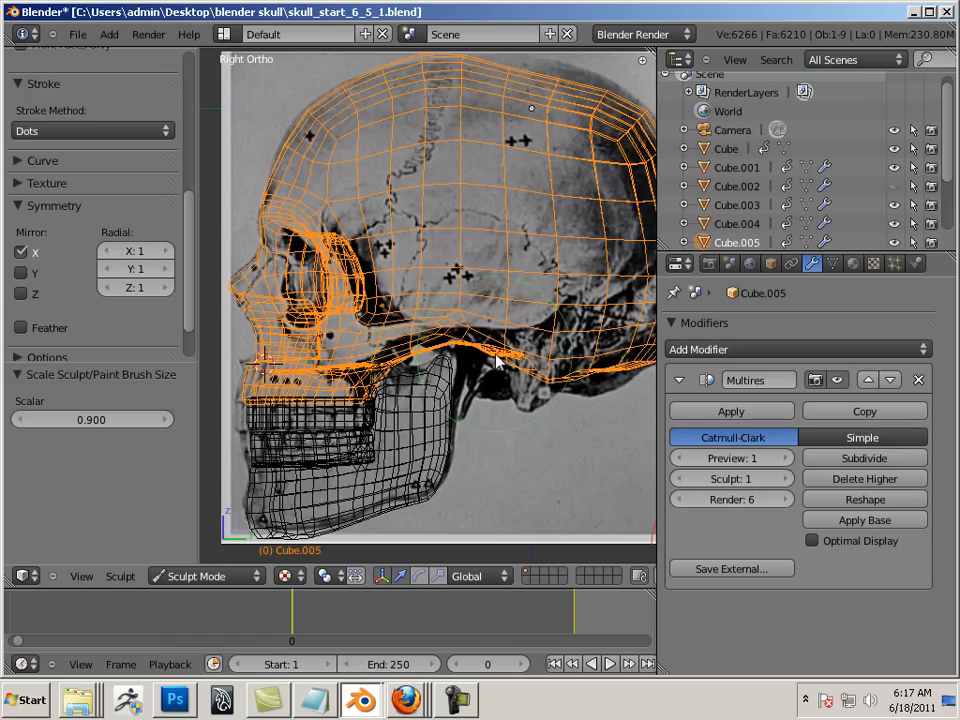
Step: Grab-brush the cranium's brow and eye-socket area toward the side reference outline
drag(500, 362, 528, 398)
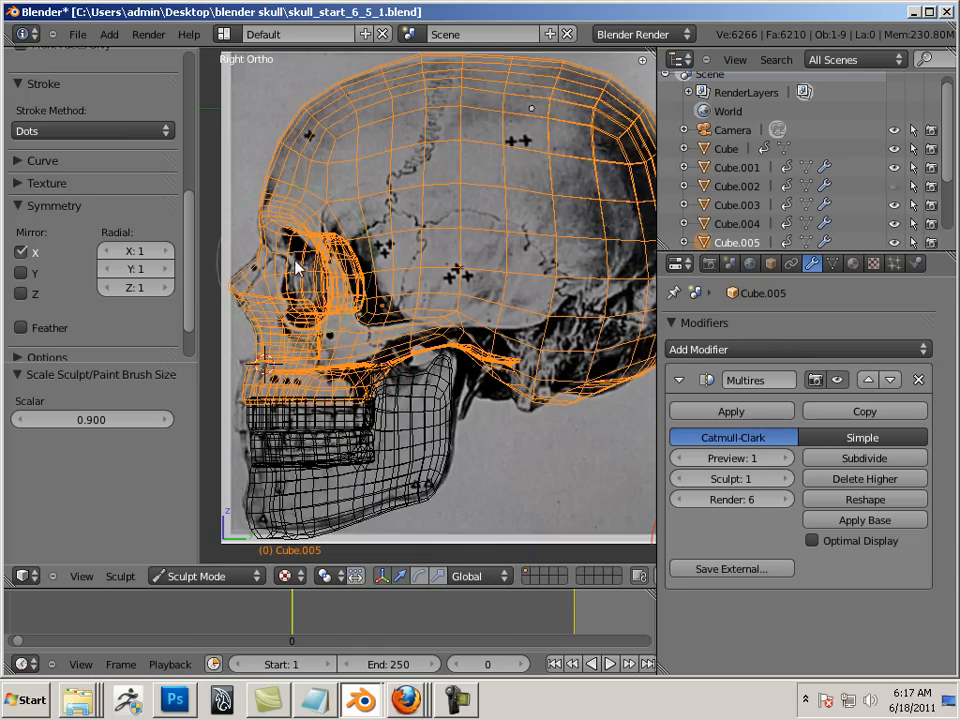
mouse_move(338, 312)
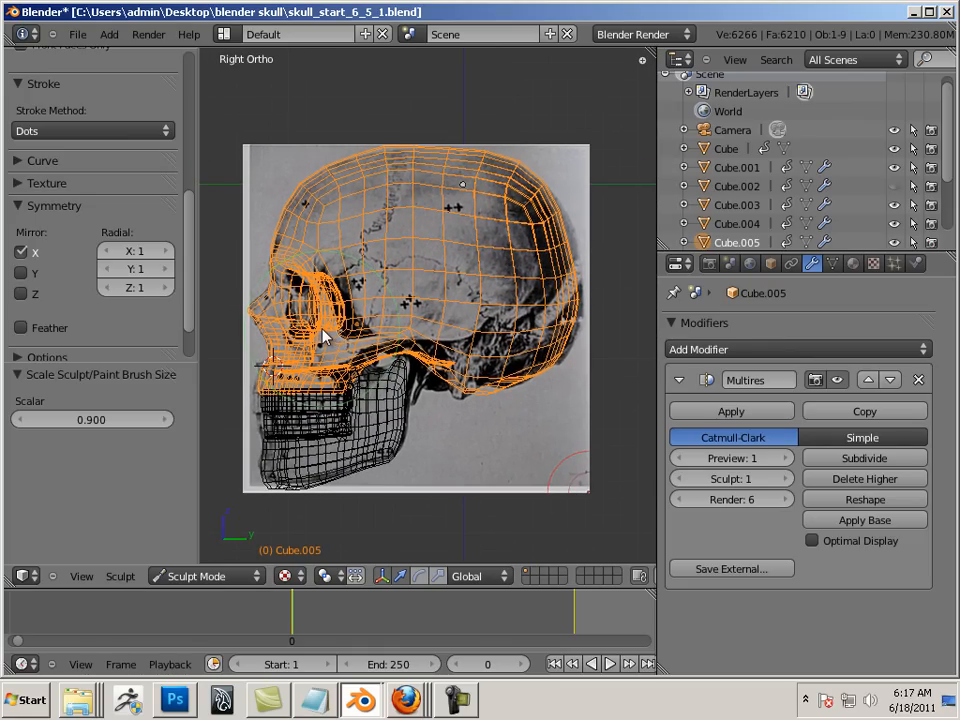
mouse_move(560, 344)
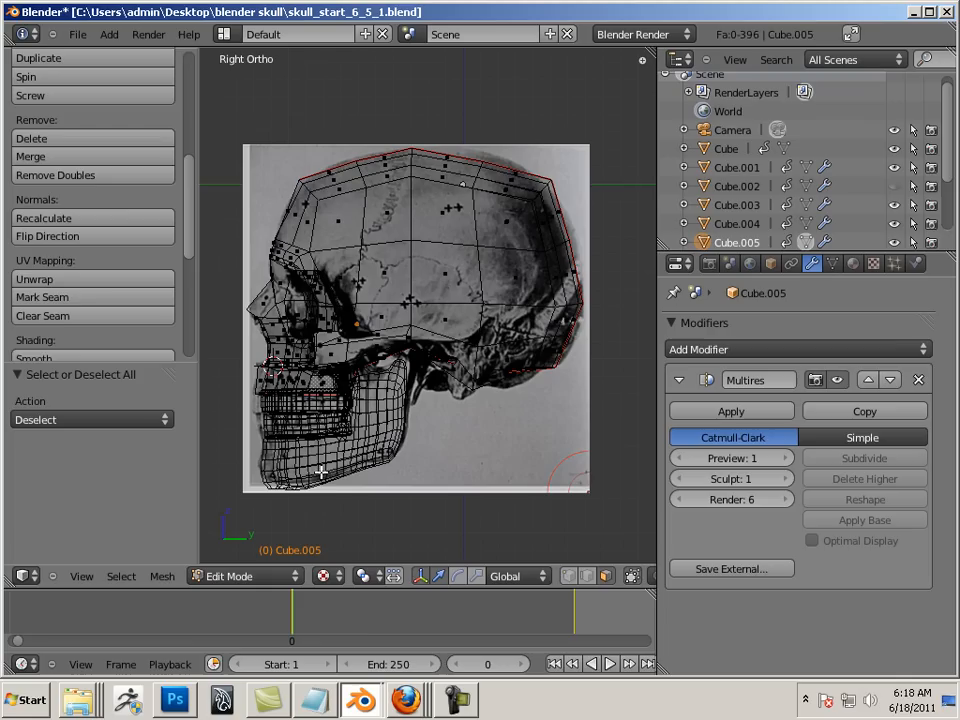
Step: Return to Object Mode, make the jaw (Cube.001) active and enter Sculpt Mode
click(228, 576)
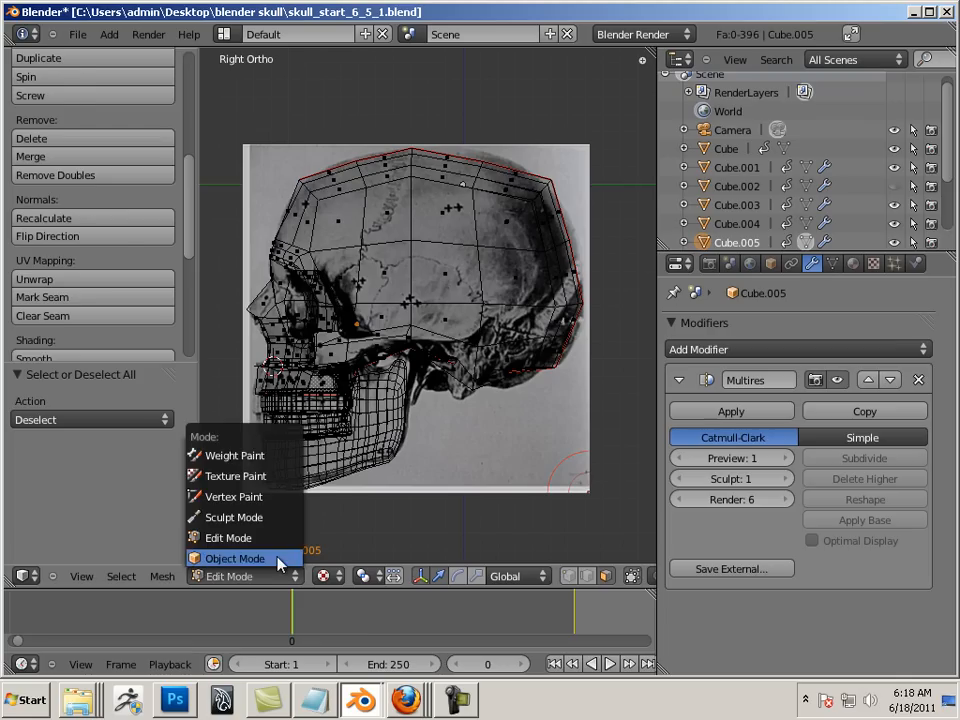
click(236, 558)
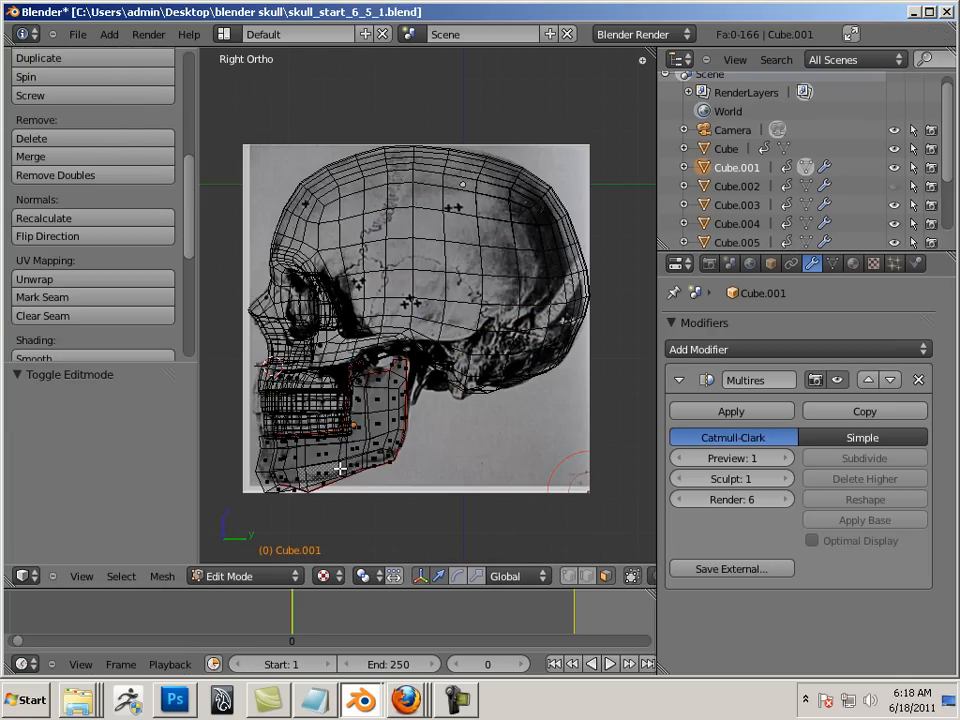
click(244, 576)
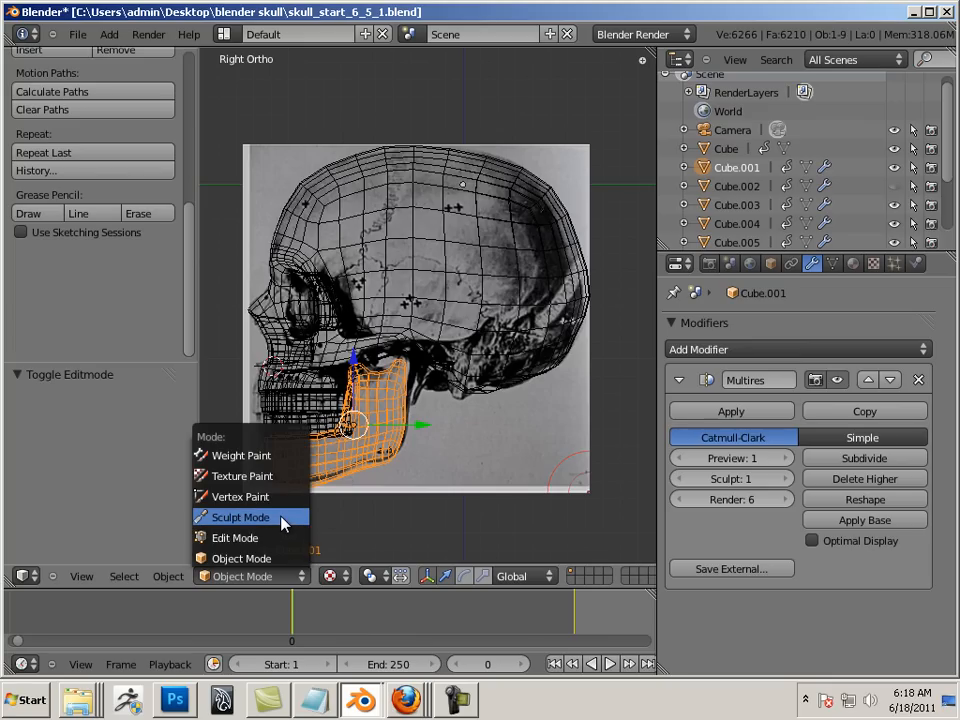
click(240, 516)
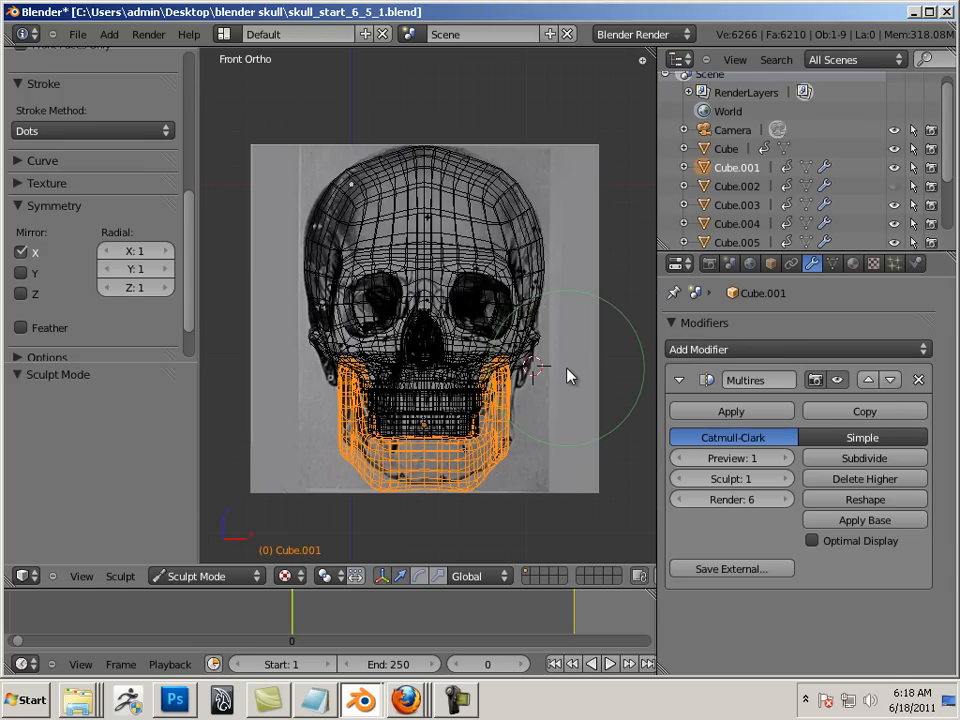
mouse_move(470, 490)
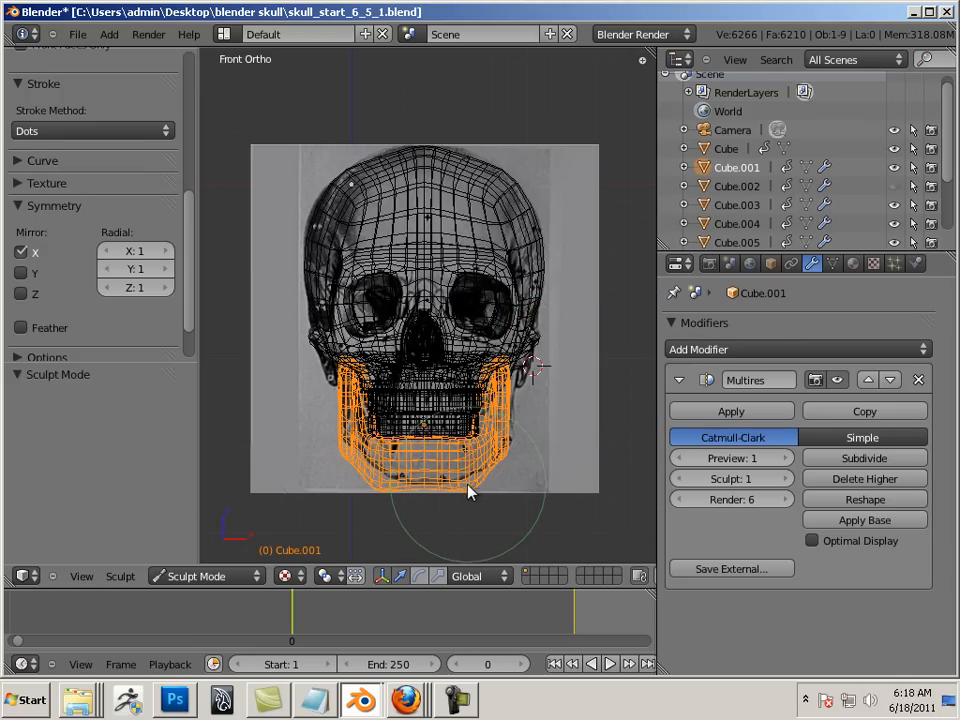
Step: Grab-brush the jaw outline inward to follow the front reference jawline
drag(470, 492, 418, 492)
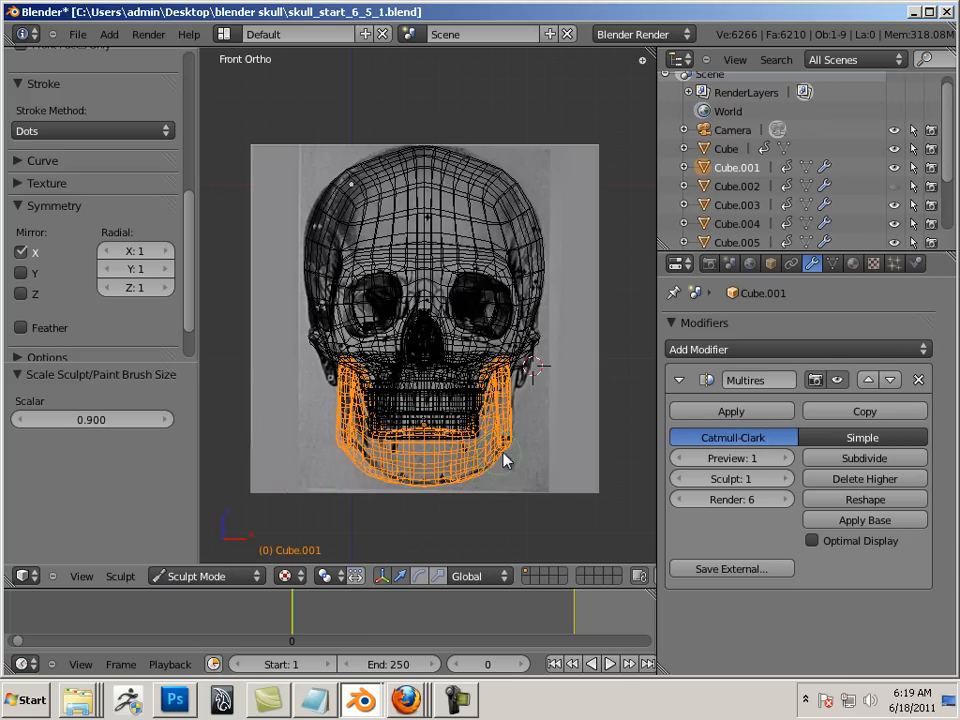
mouse_move(456, 344)
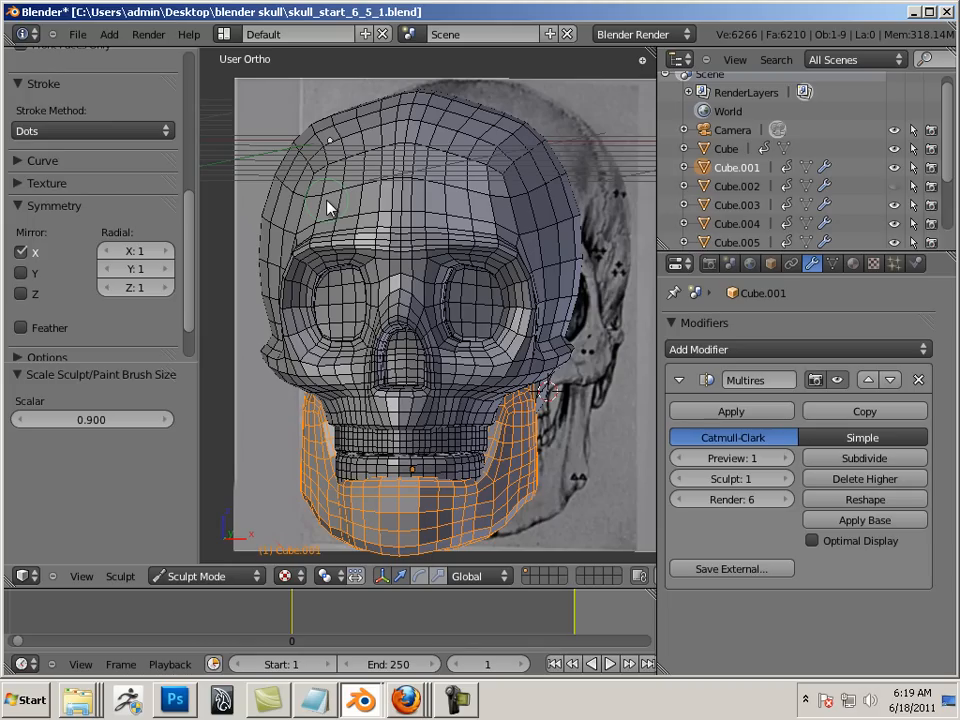
mouse_move(344, 220)
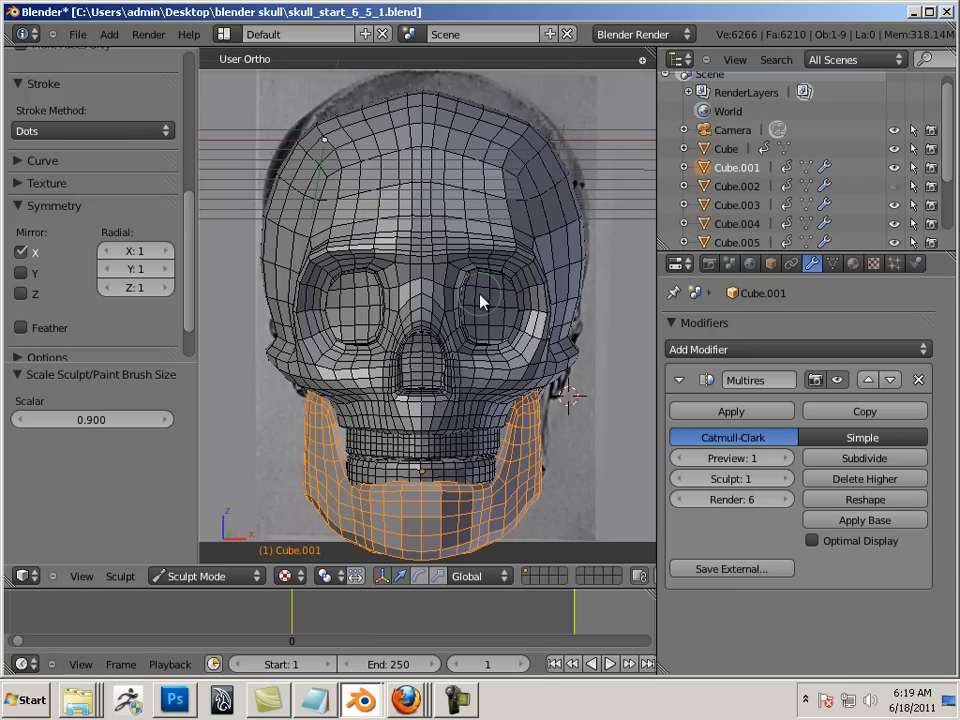
mouse_move(452, 298)
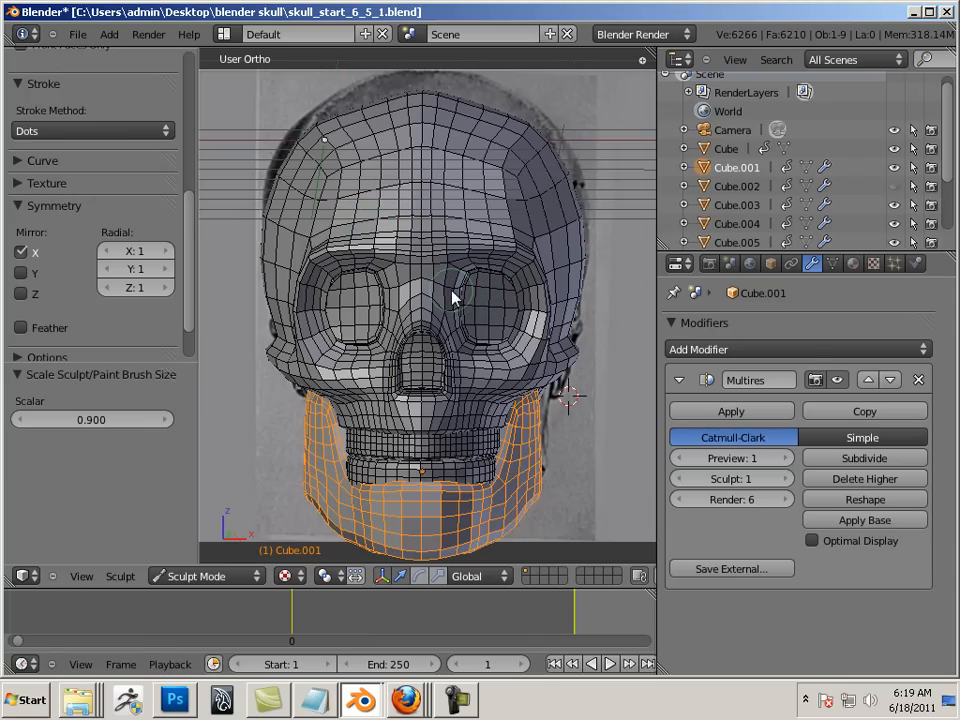